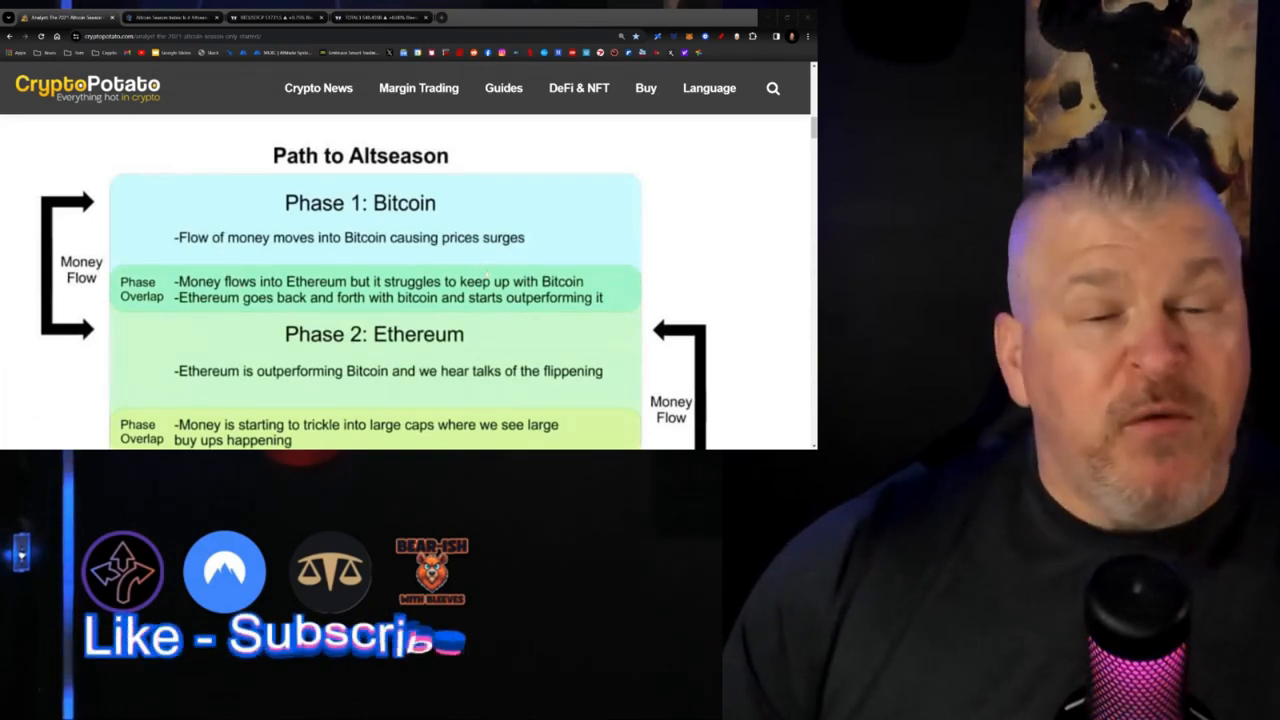
Scroll the Path to Altseason chart from Phase 1: Bitcoin down to Phase 3 and Phase 4.
scroll("down", 3)
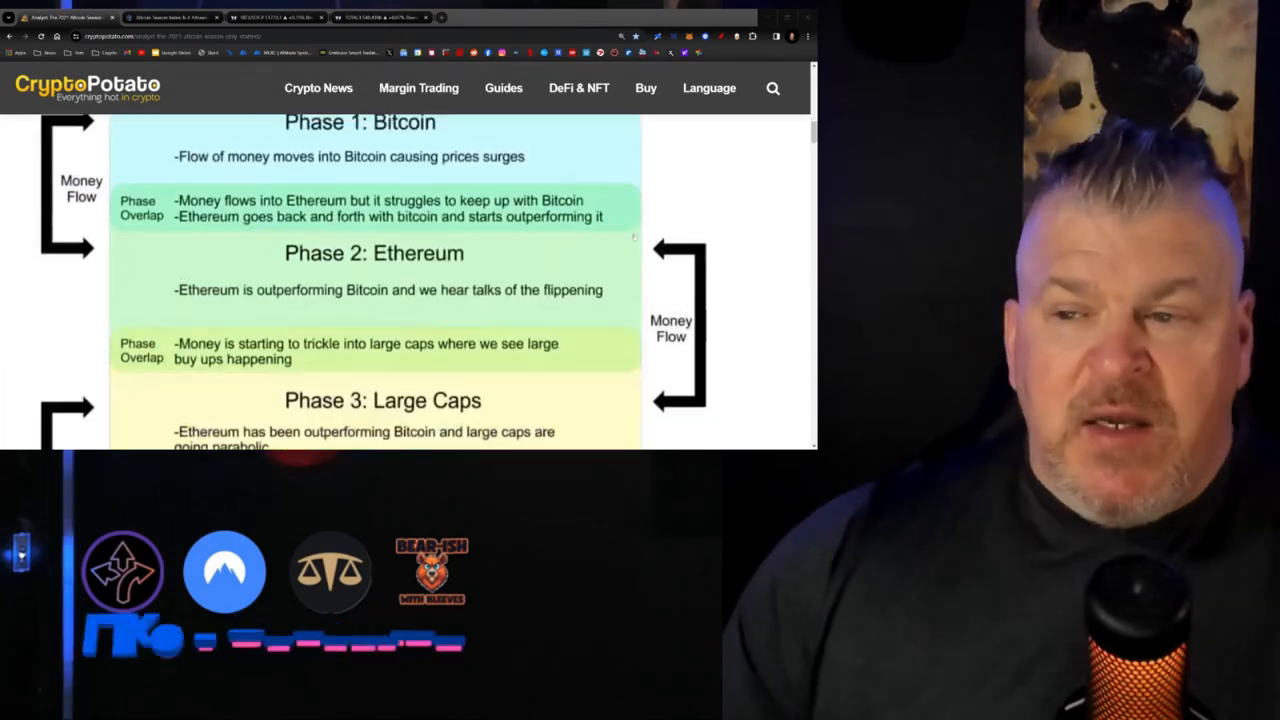
scroll("down", 3)
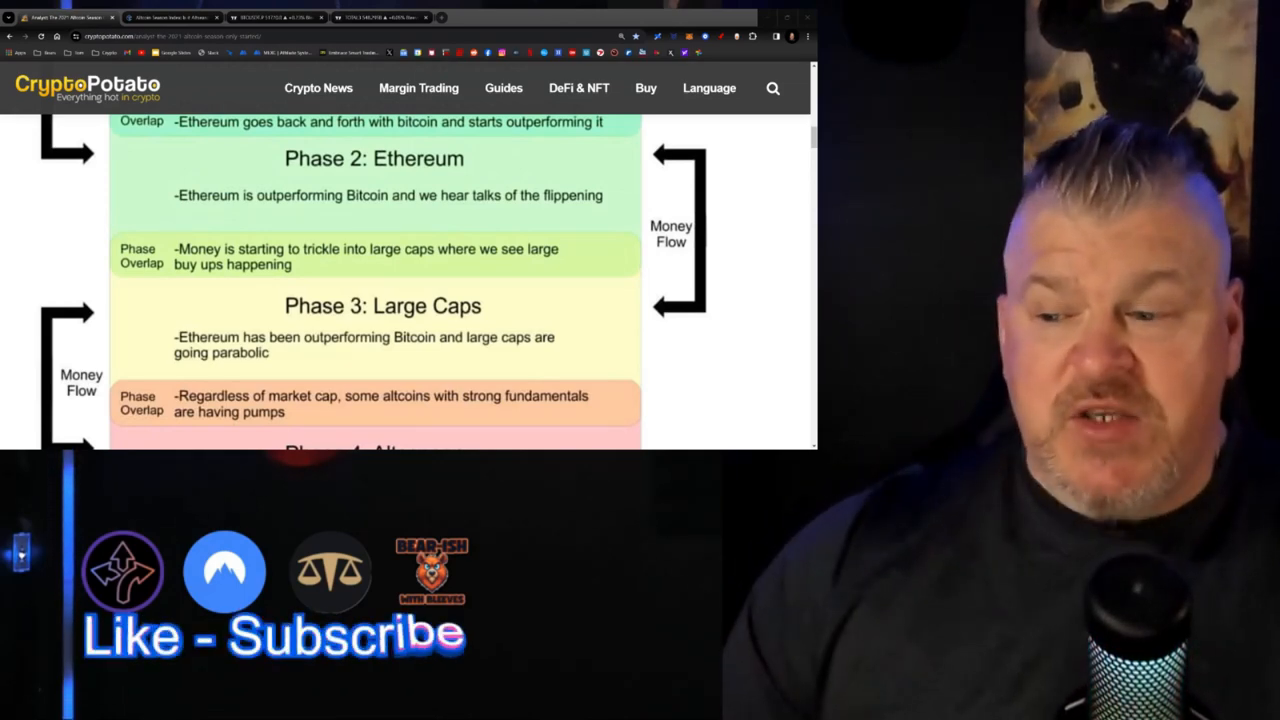
scroll("down", 3)
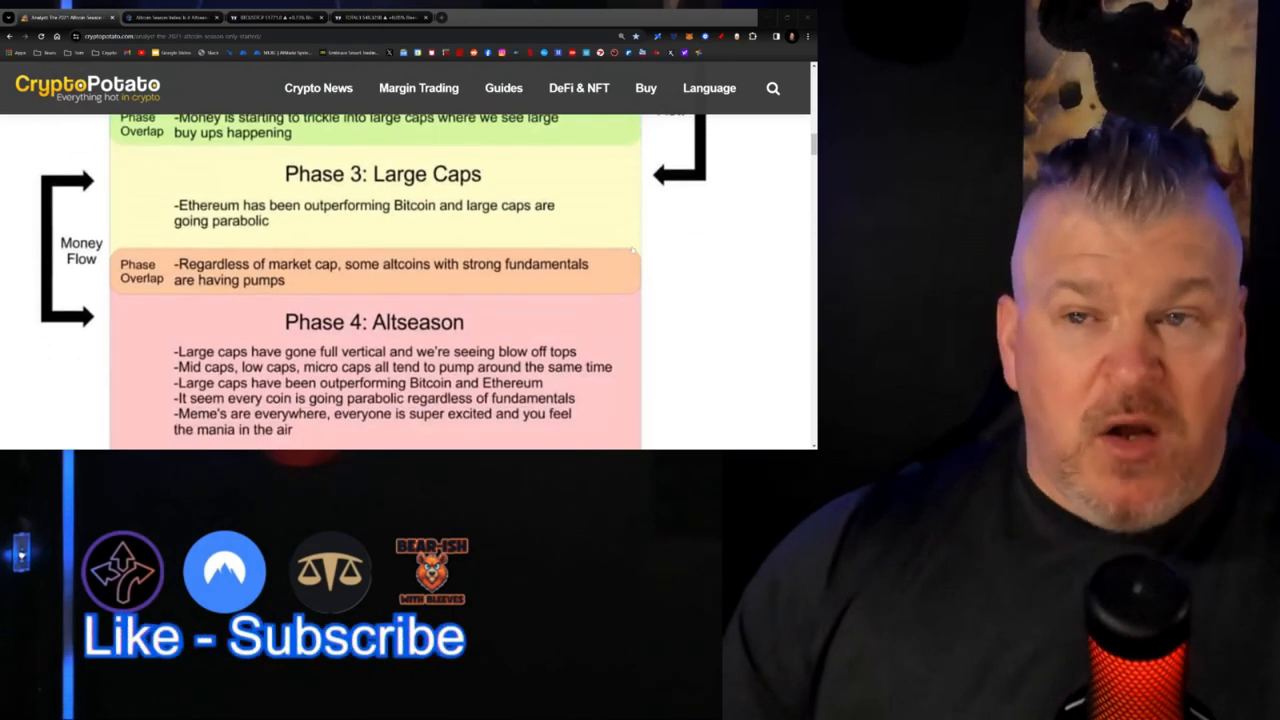
From the BTCUSDT.P tab, load the ETHUSDT.P daily chart with its Fibonacci levels.
left_click(278, 16)
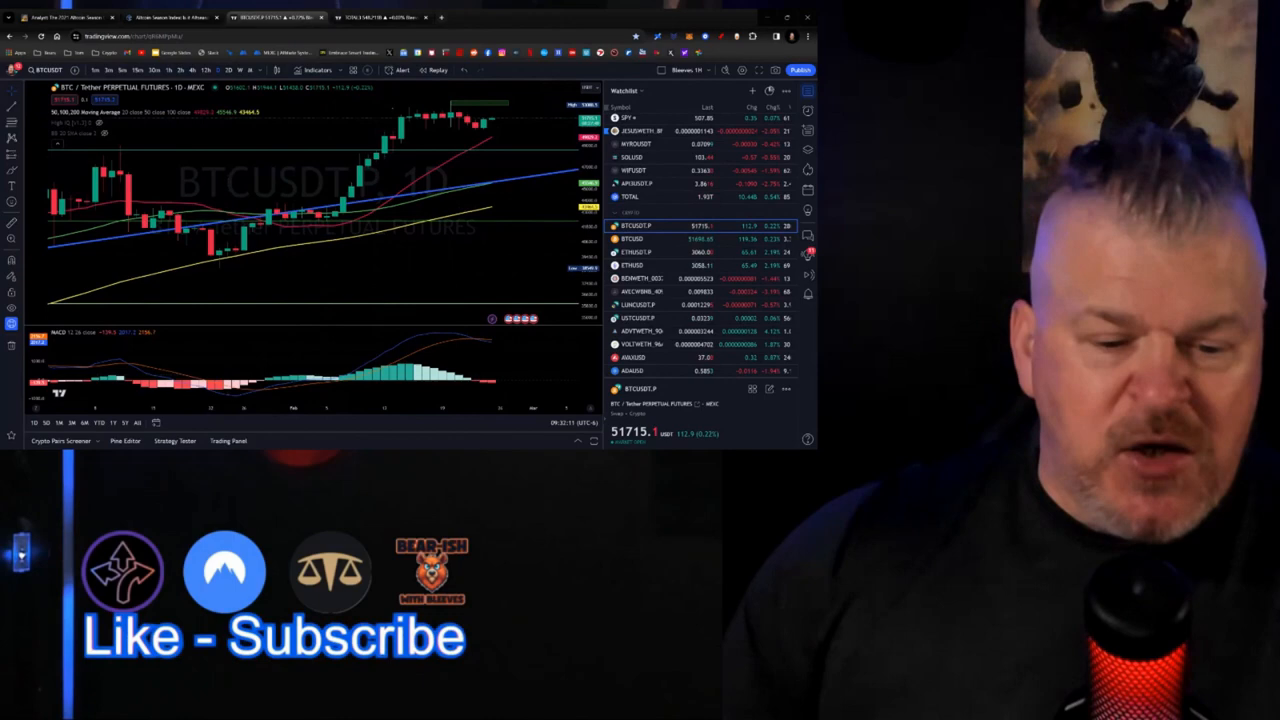
left_click(996, 396)
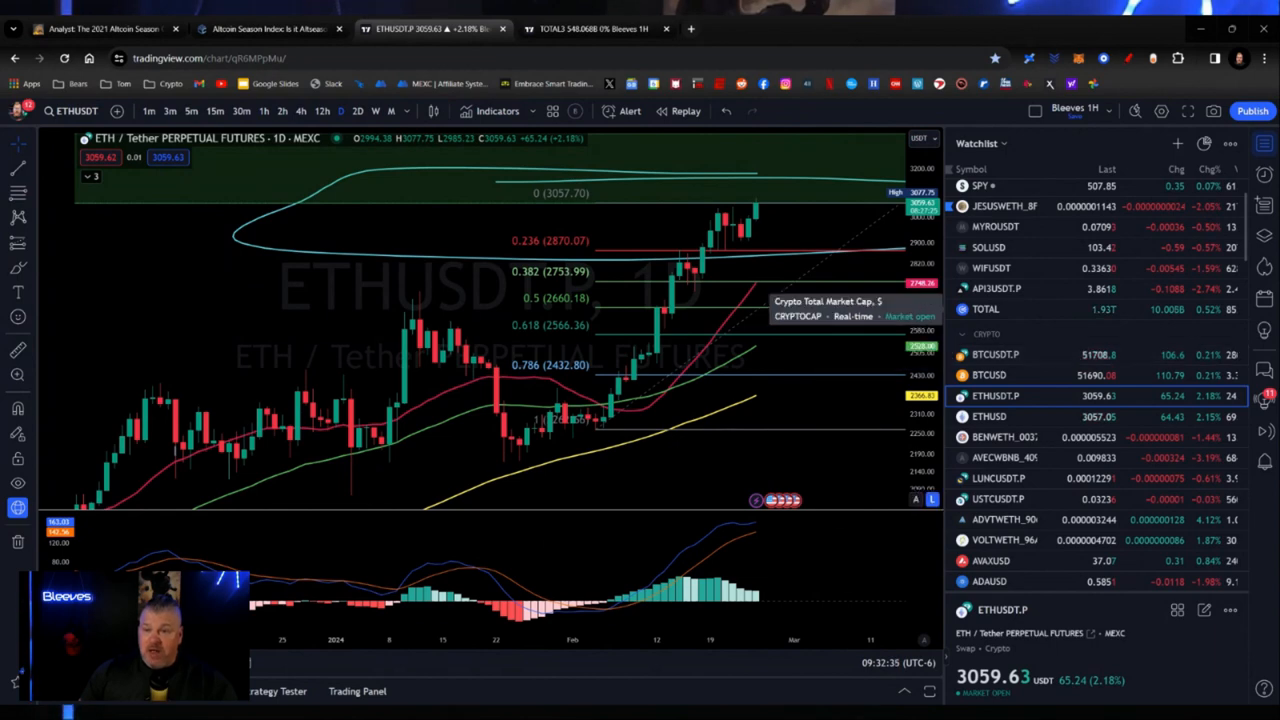
left_click(100, 28)
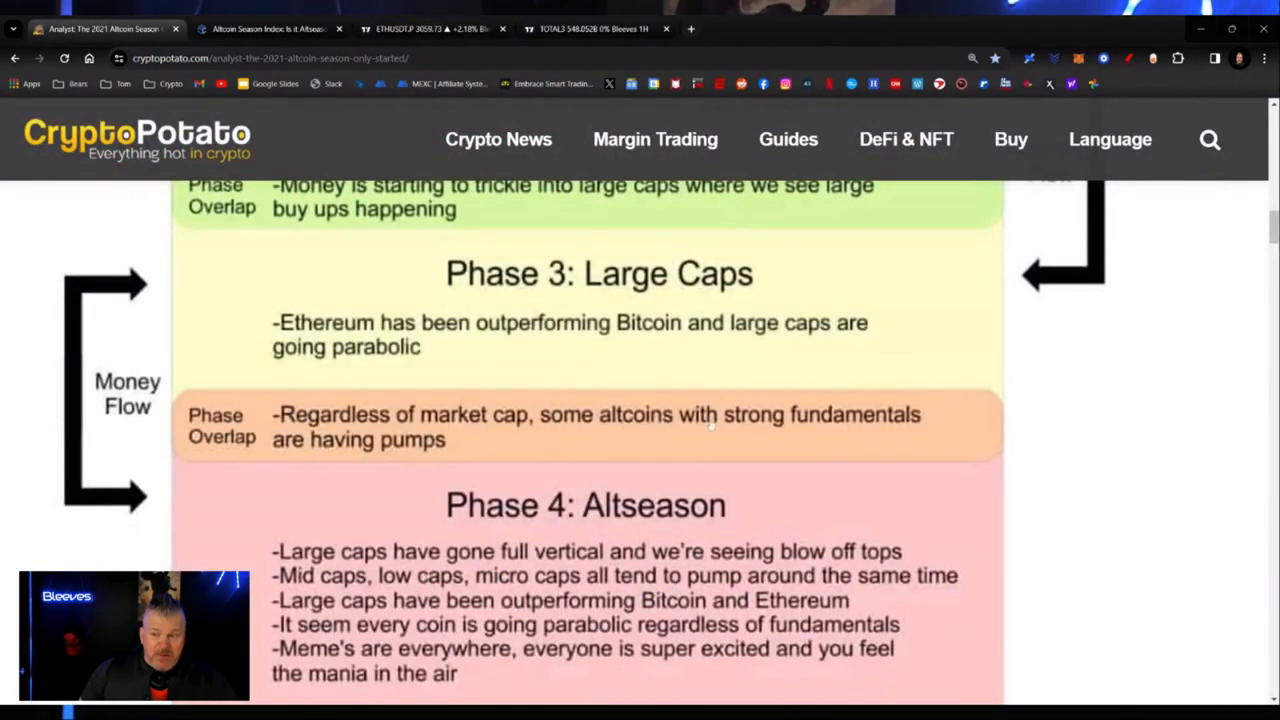
left_click(590, 28)
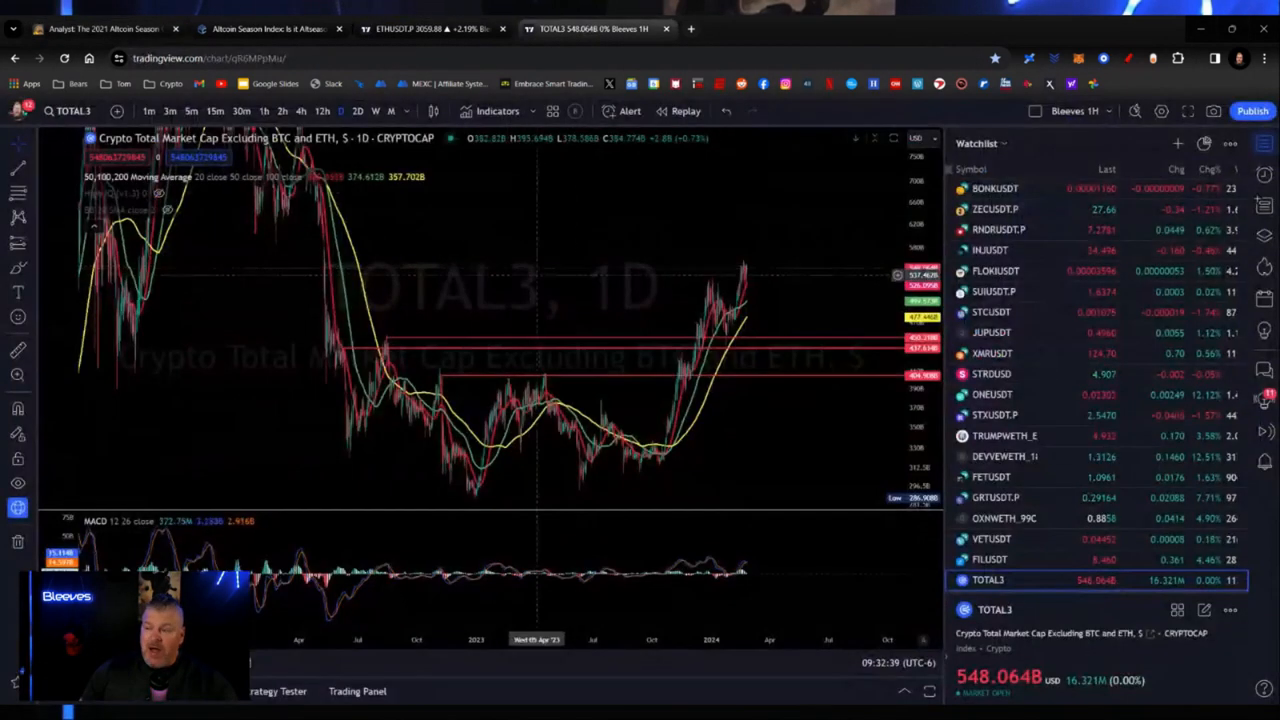
scroll("down", 3)
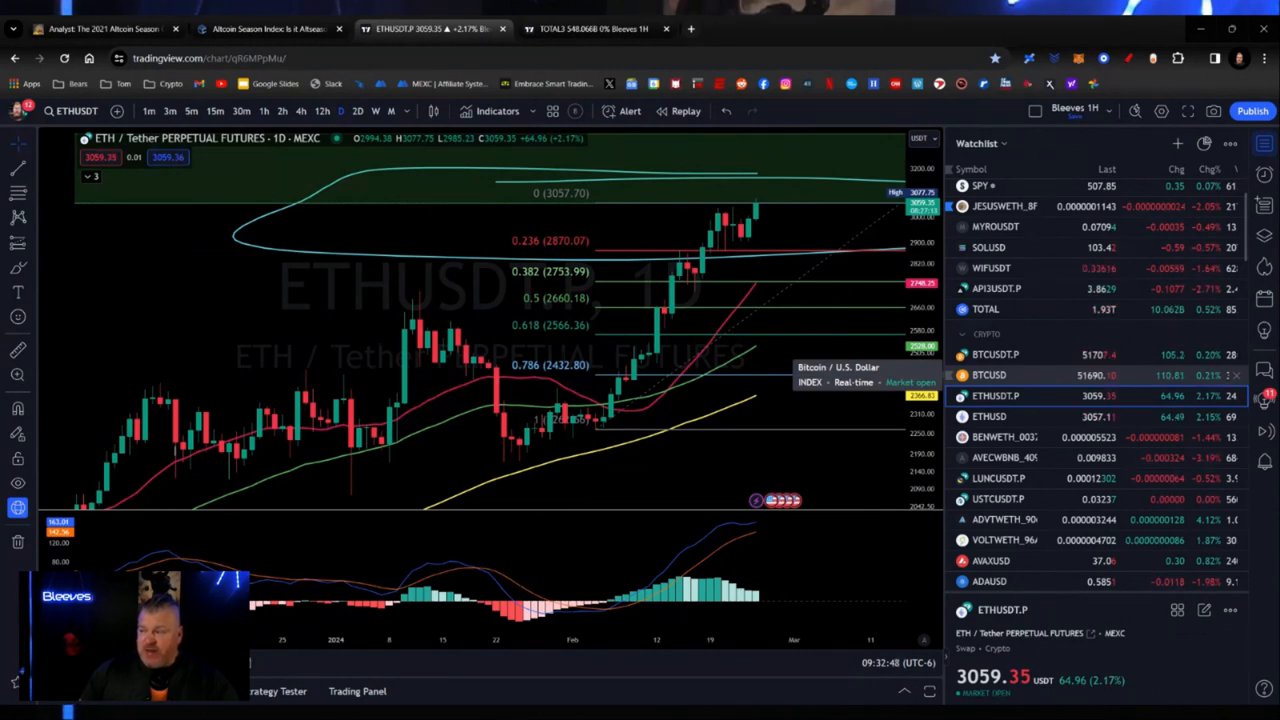
left_click(996, 354)
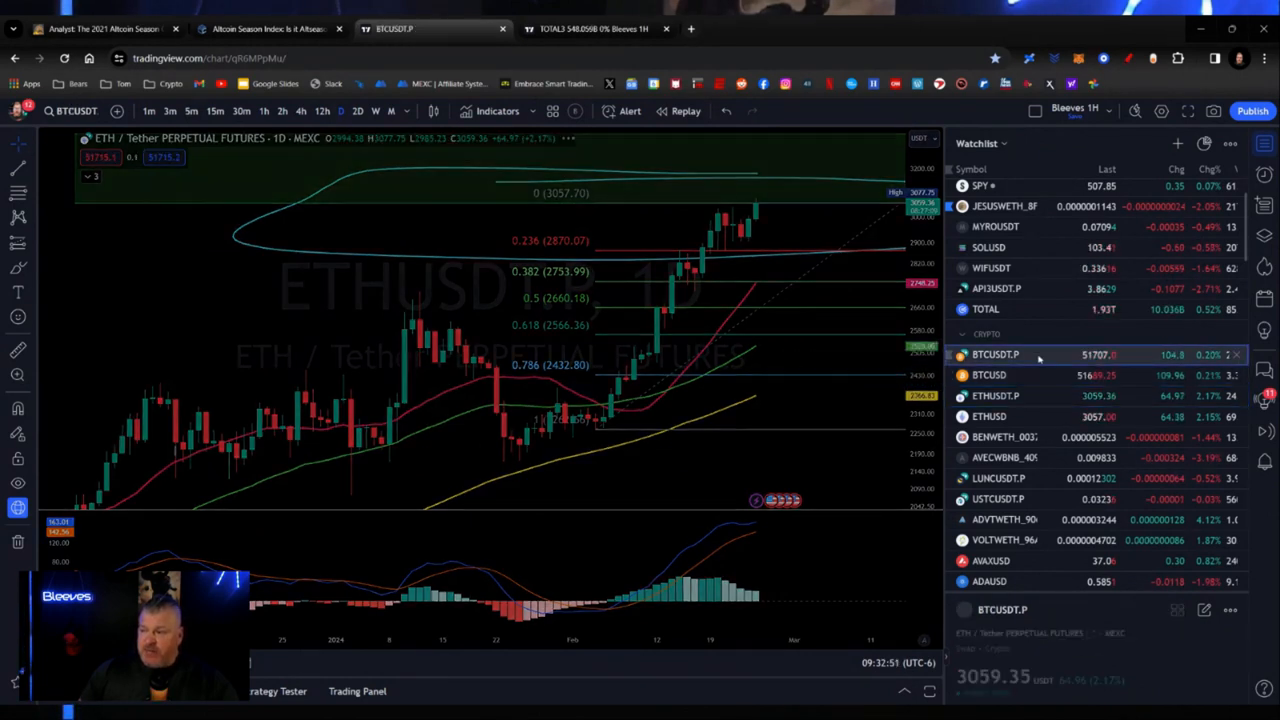
left_click(988, 376)
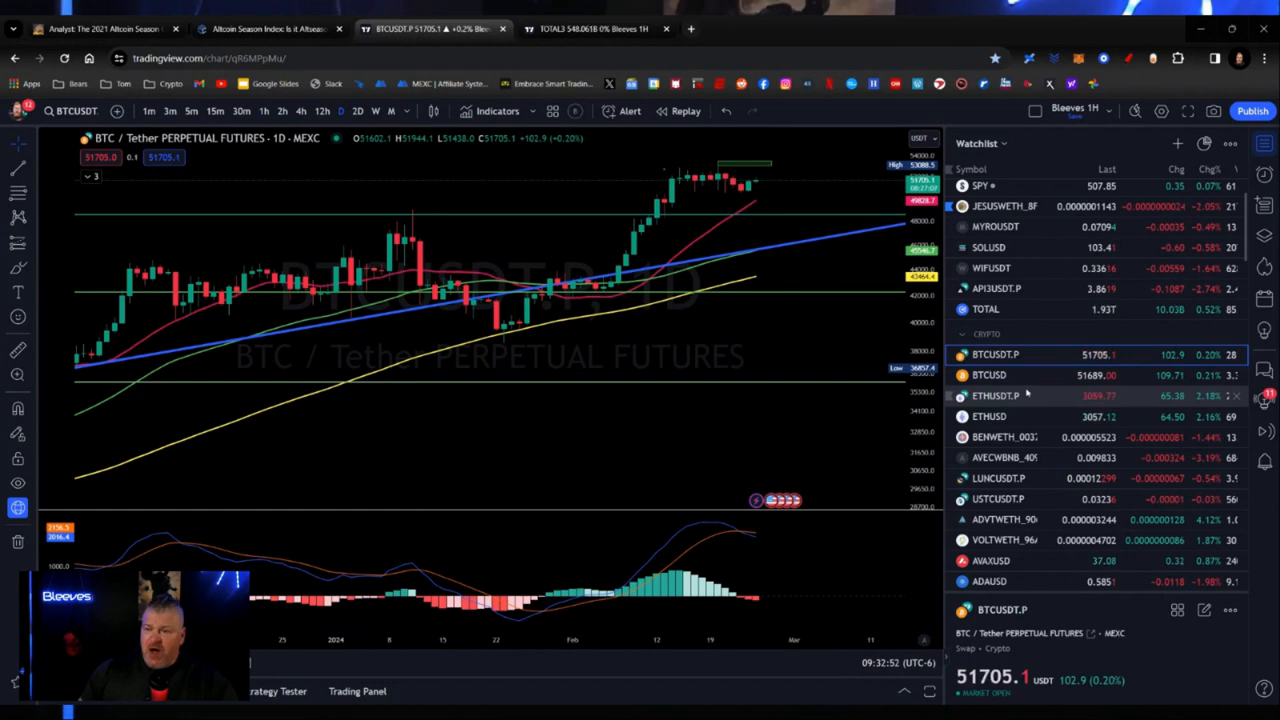
left_click(996, 396)
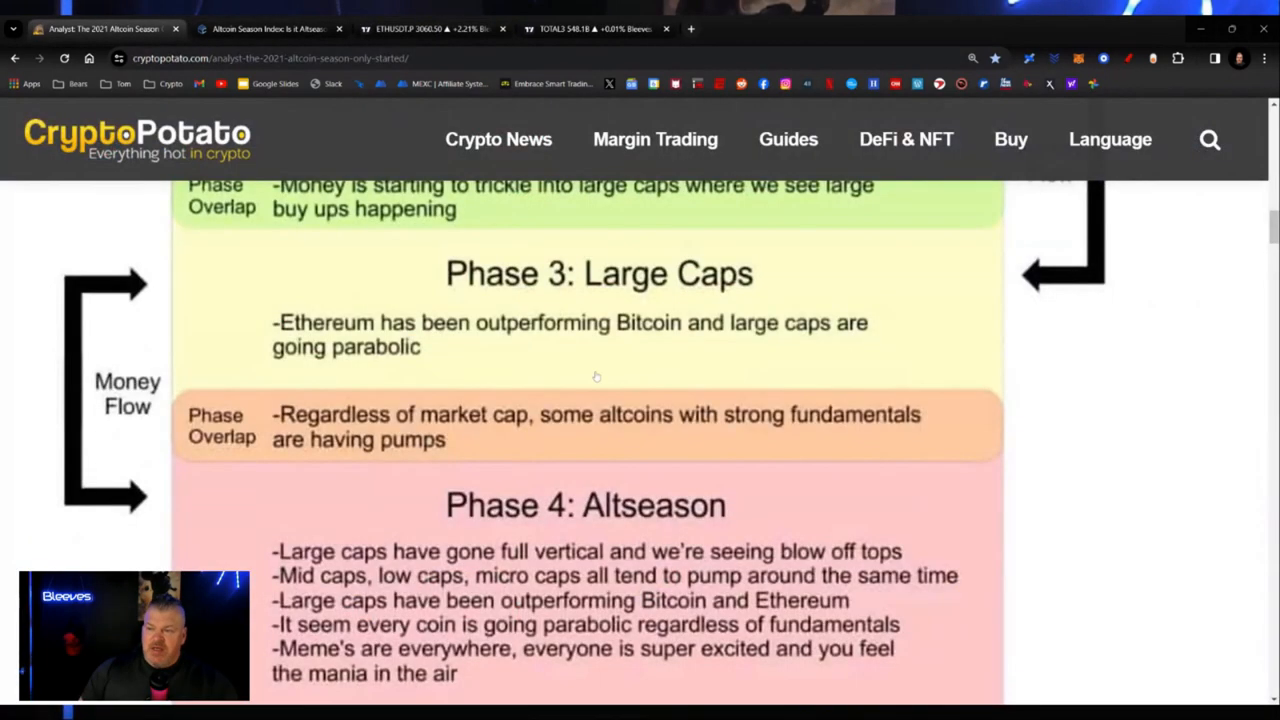
scroll("up", 3)
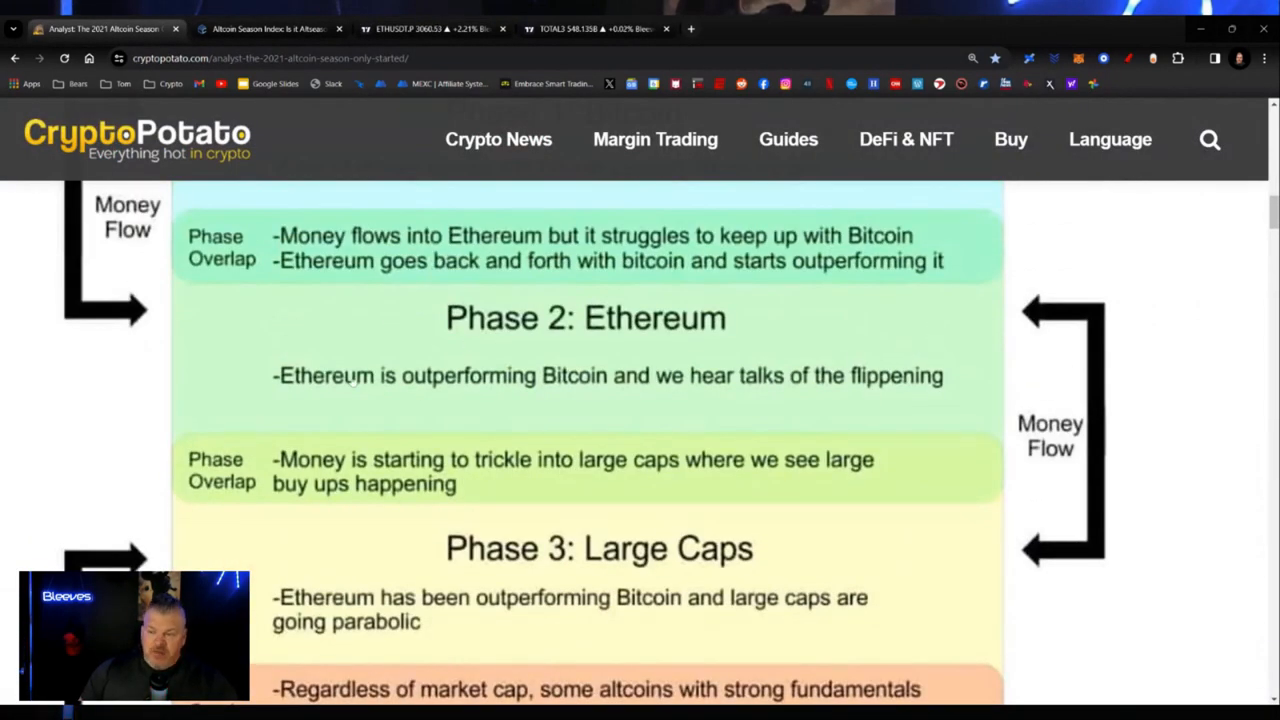
mouse_move(708, 392)
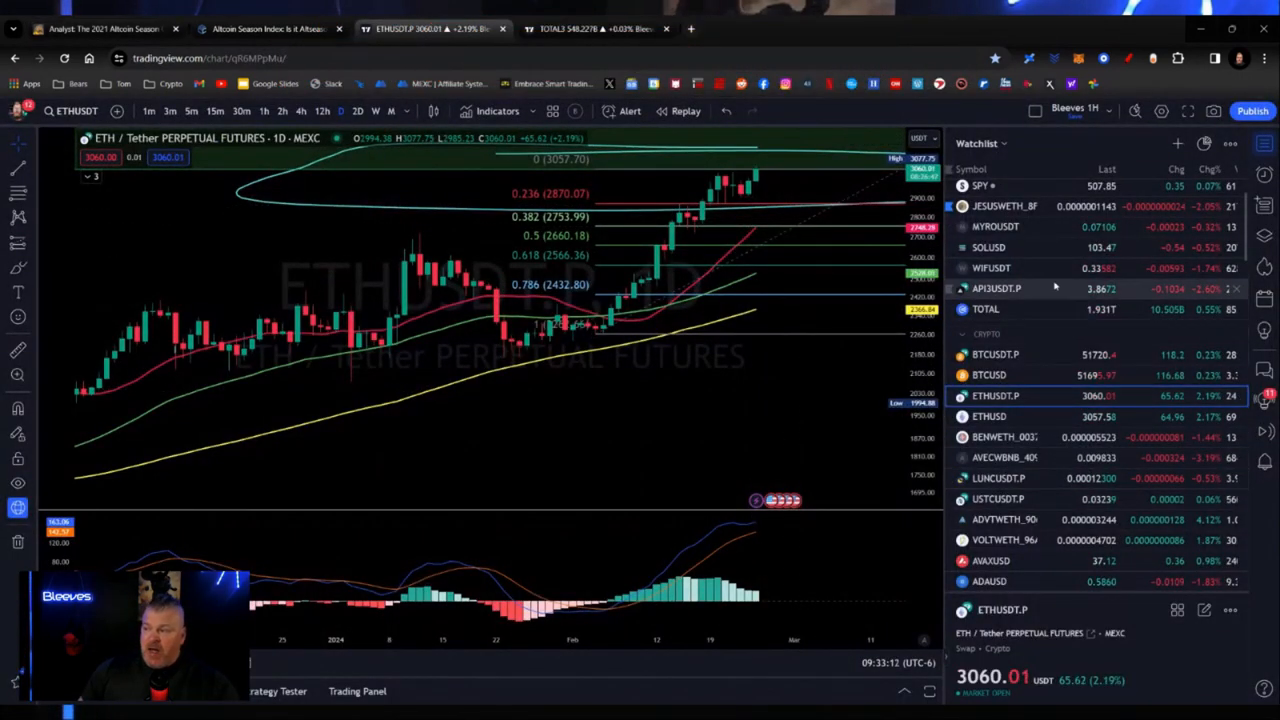
Cycle through API3, ADVTWETH, AVAXUSD, ARBUSDT, ONEUSDT and VETUSDT daily charts from the watchlist.
left_click(996, 288)
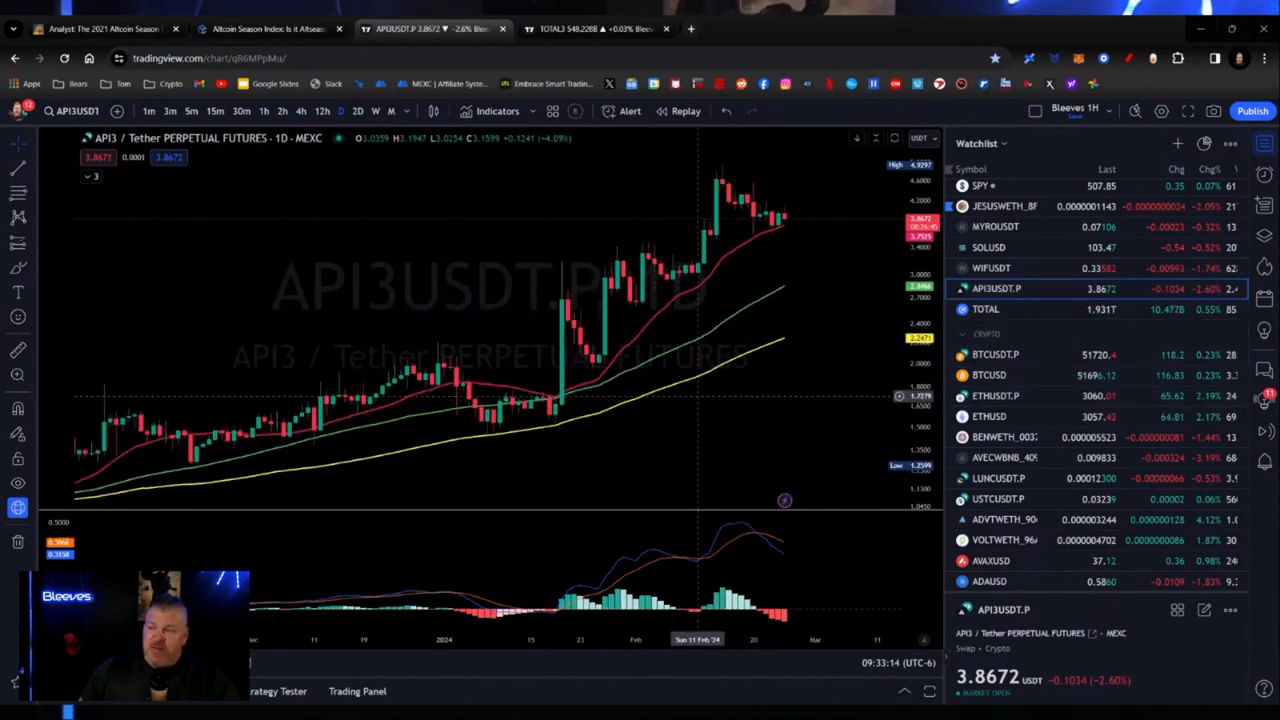
left_click(988, 248)
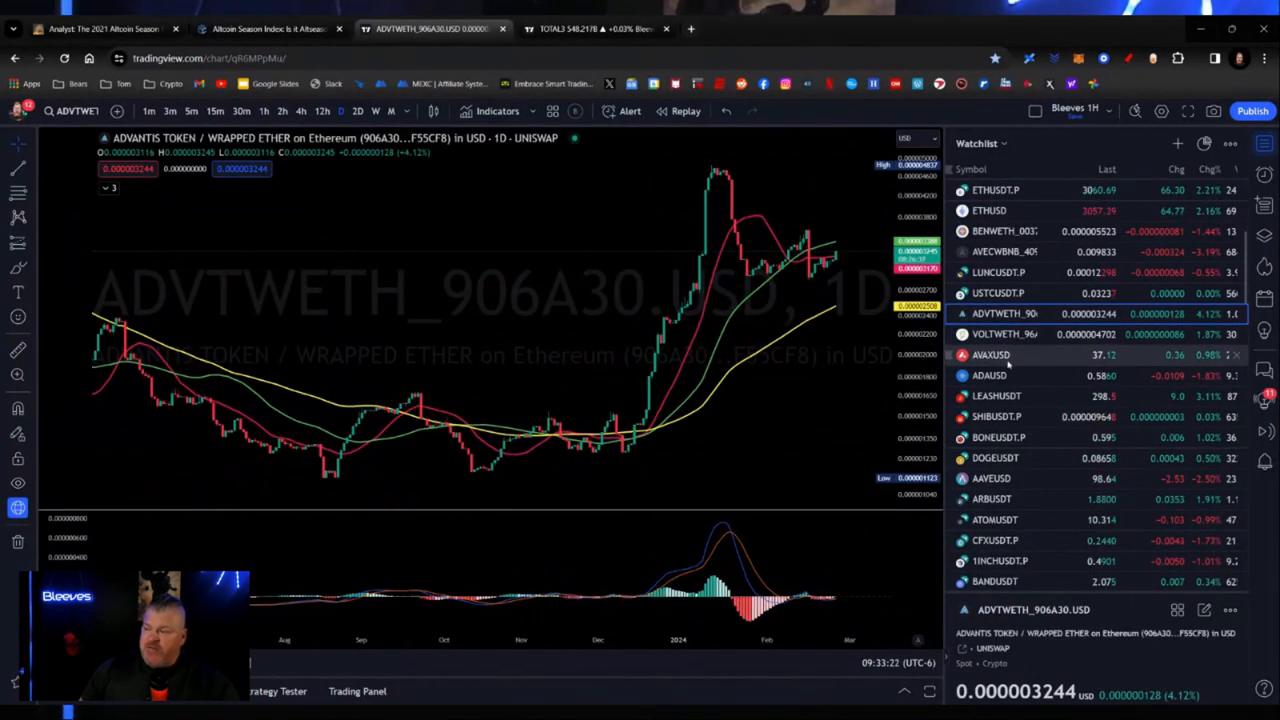
left_click(990, 356)
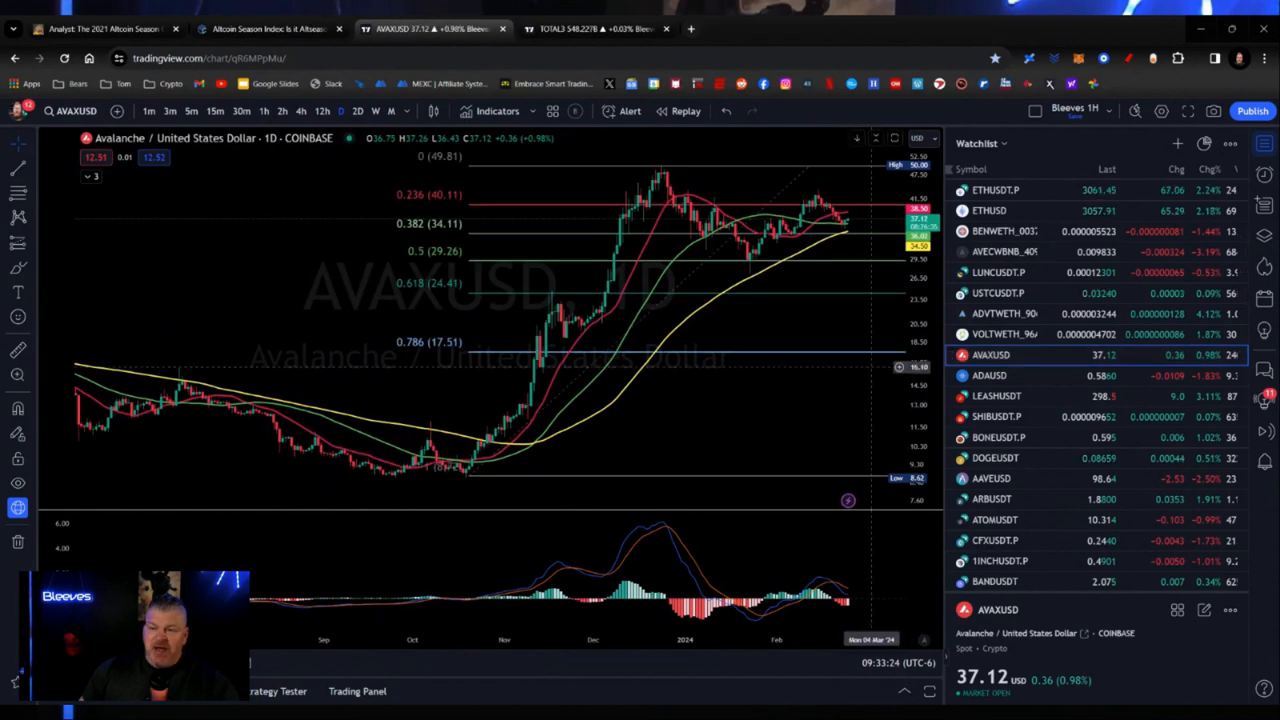
left_click(990, 376)
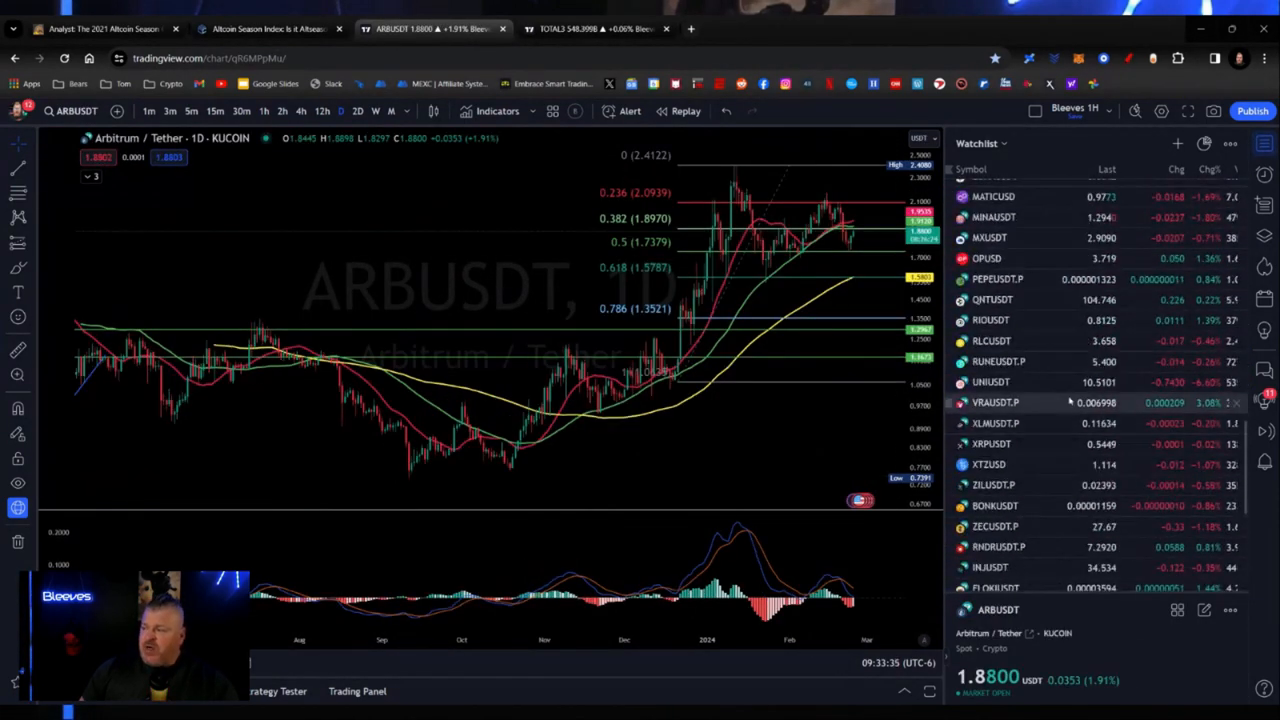
scroll("down", 3)
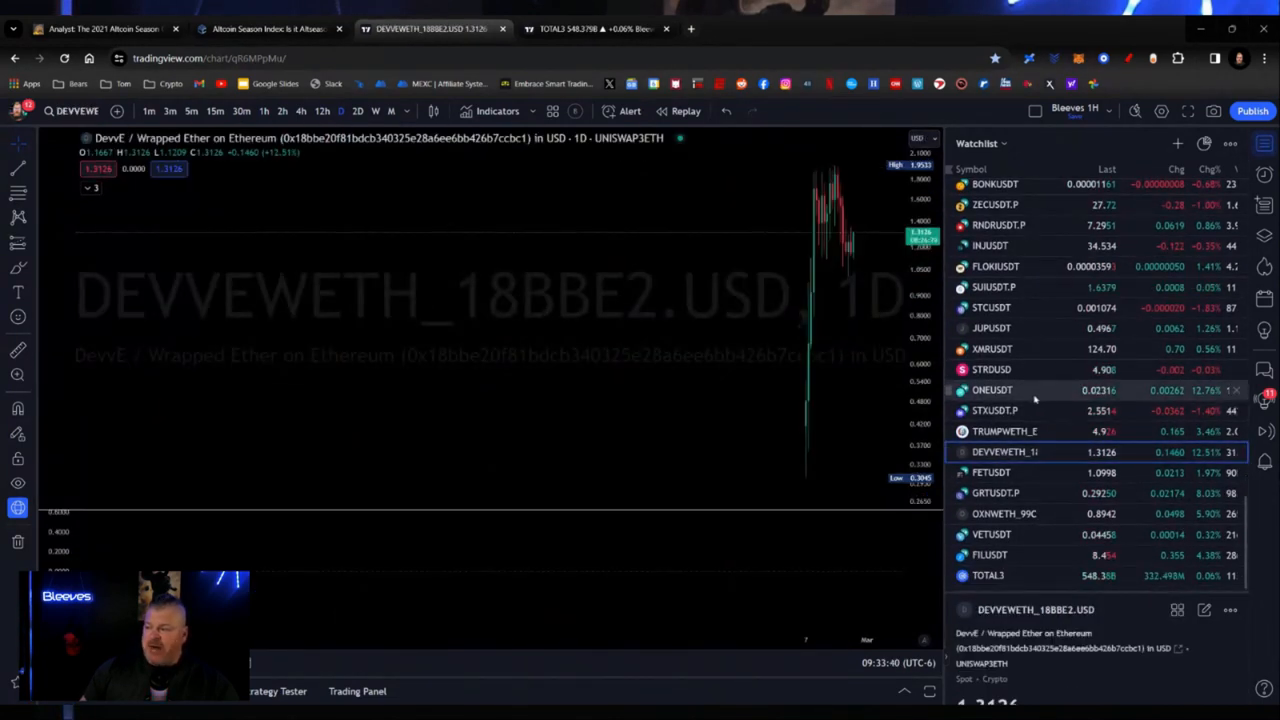
left_click(992, 390)
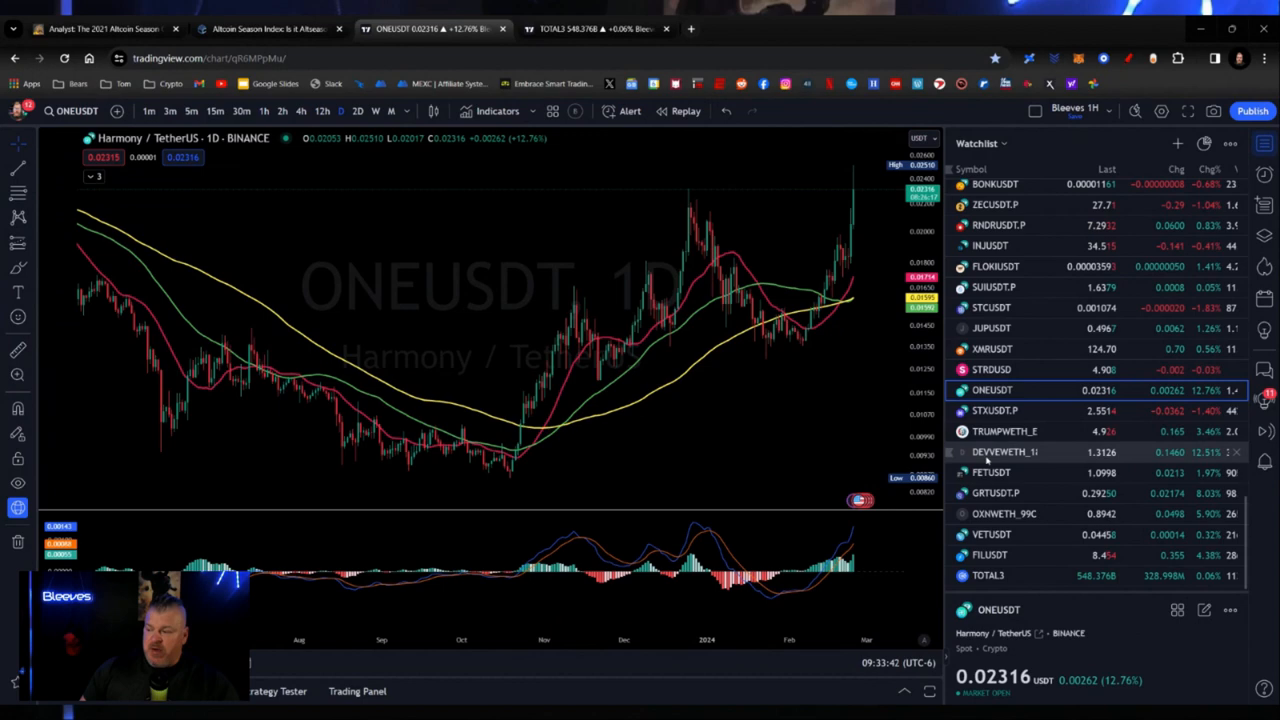
left_click(990, 556)
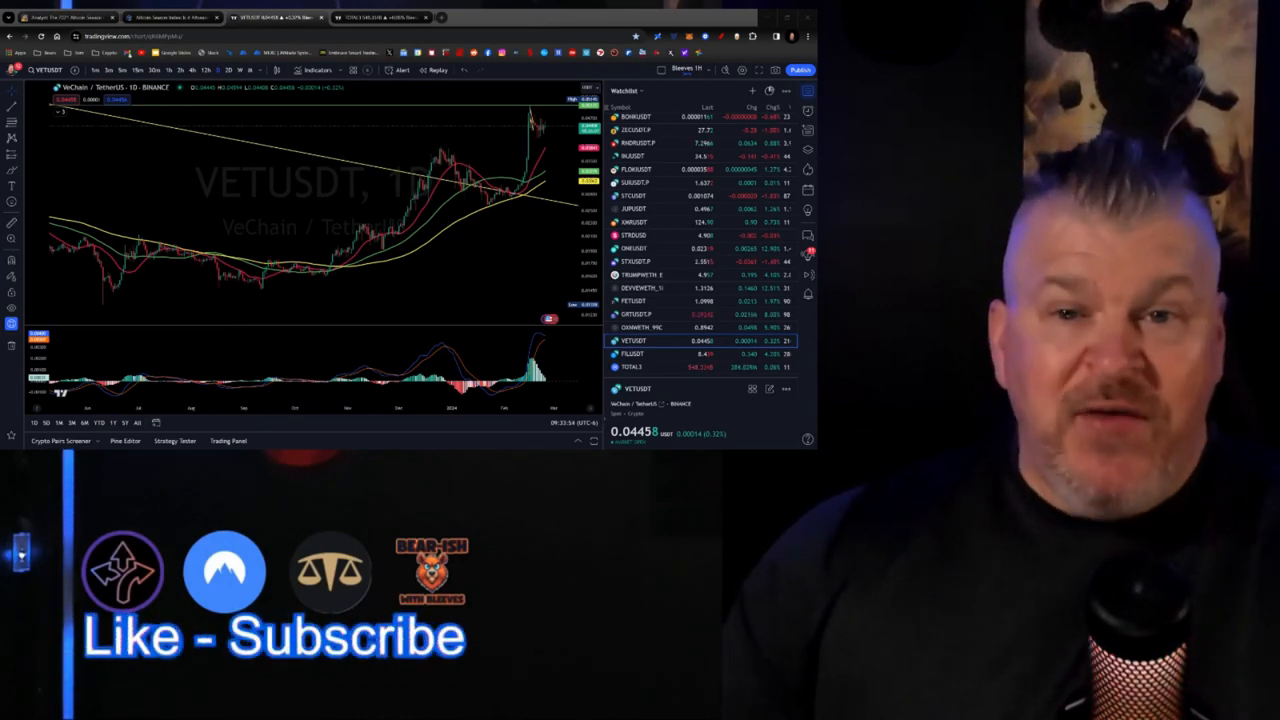
Review the Altcoin Season Index gauge reading 61 and its history chart, then return to the VETUSDT chart.
left_click(170, 16)
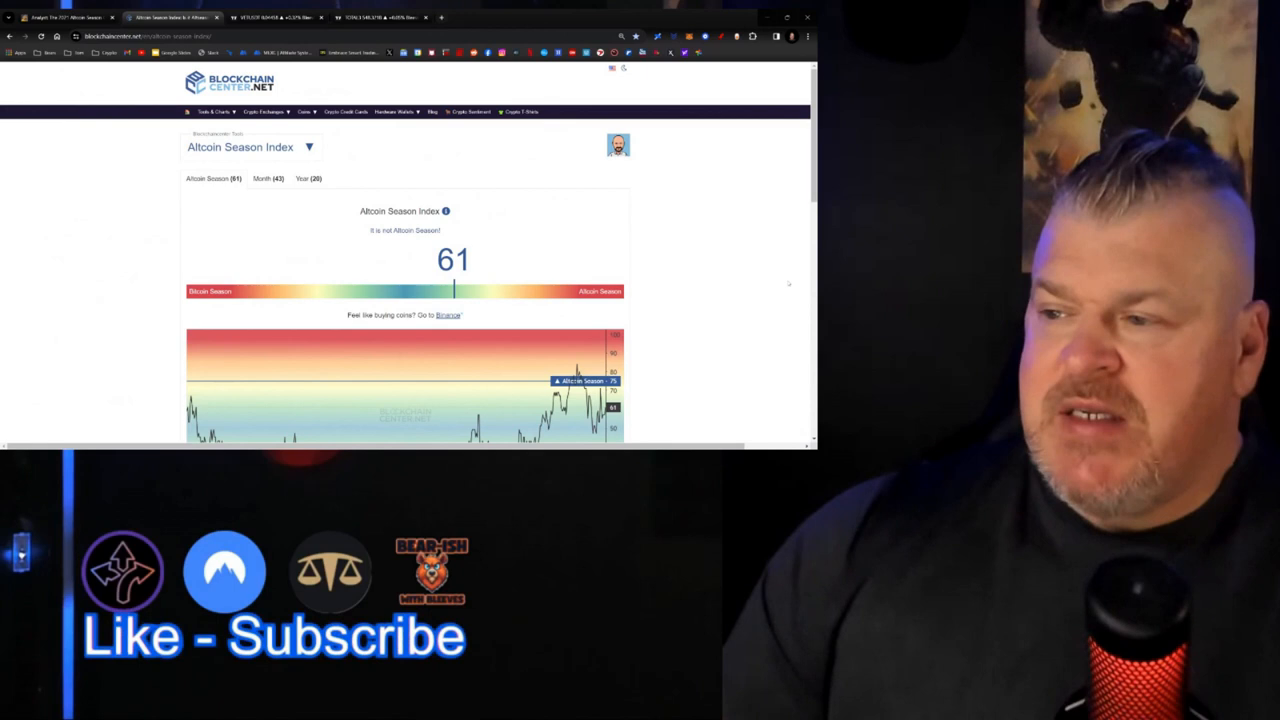
scroll("down", 3)
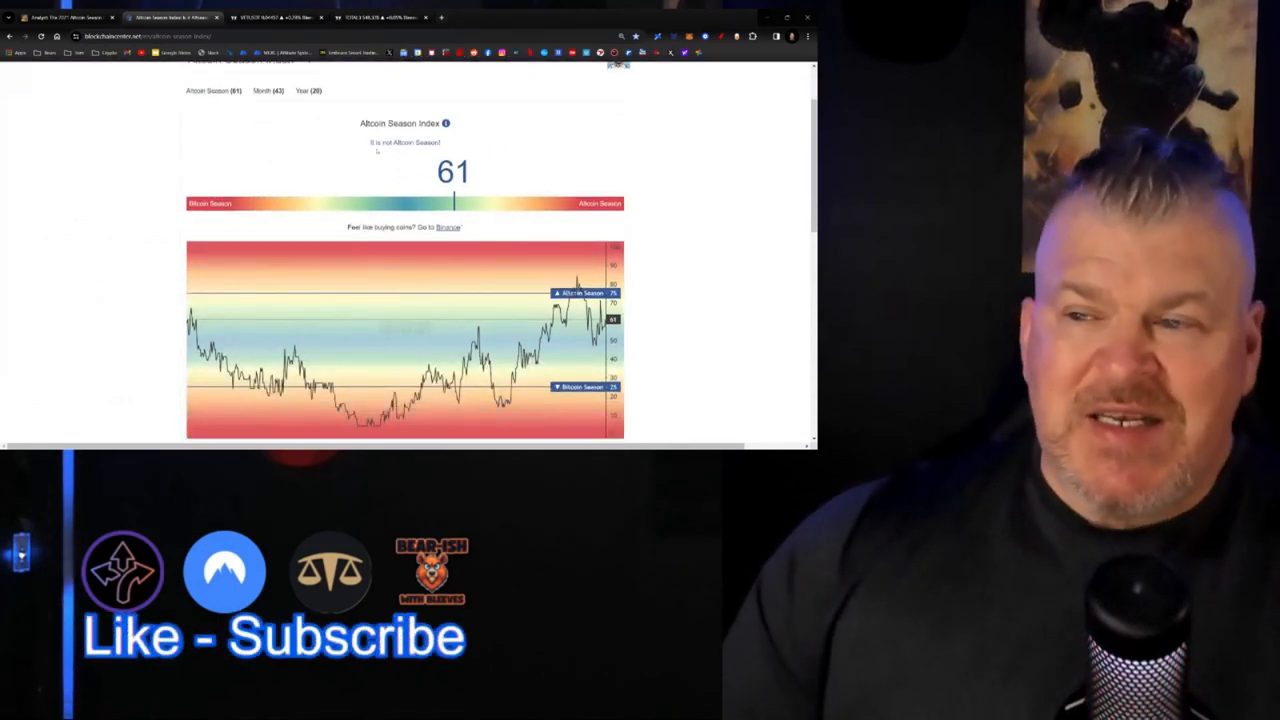
scroll("down", 3)
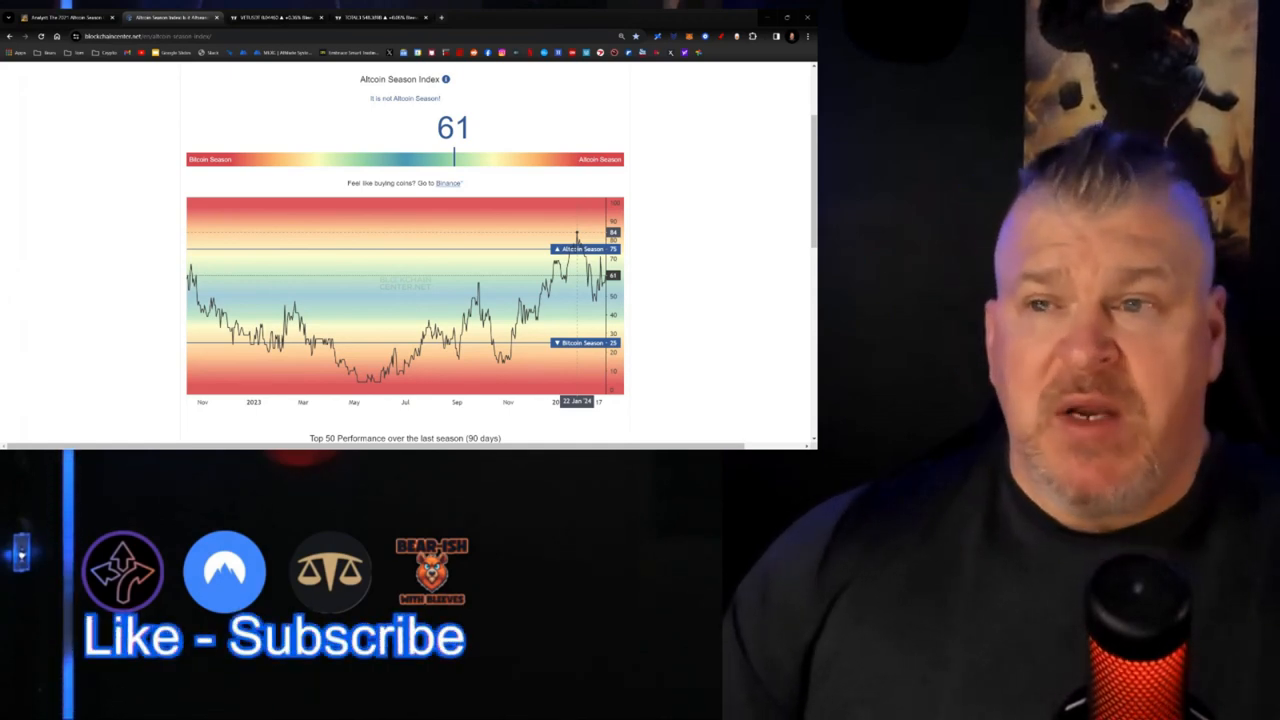
left_click(276, 16)
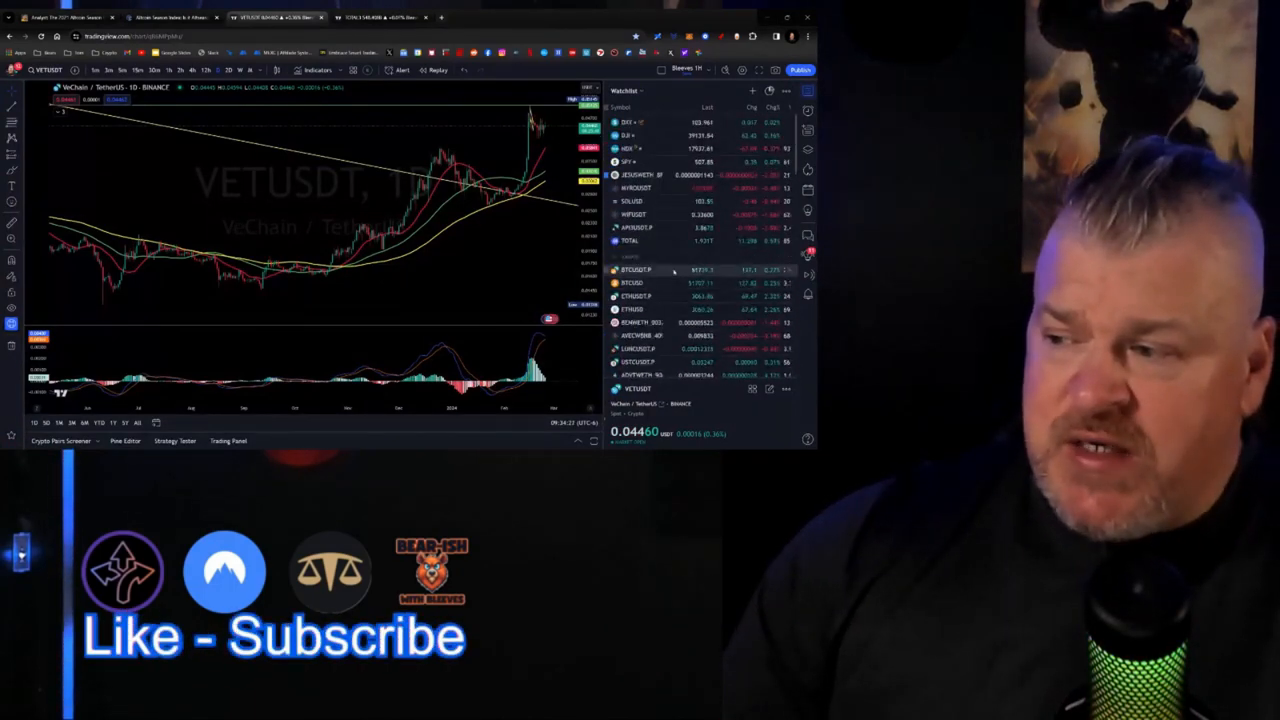
left_click(636, 270)
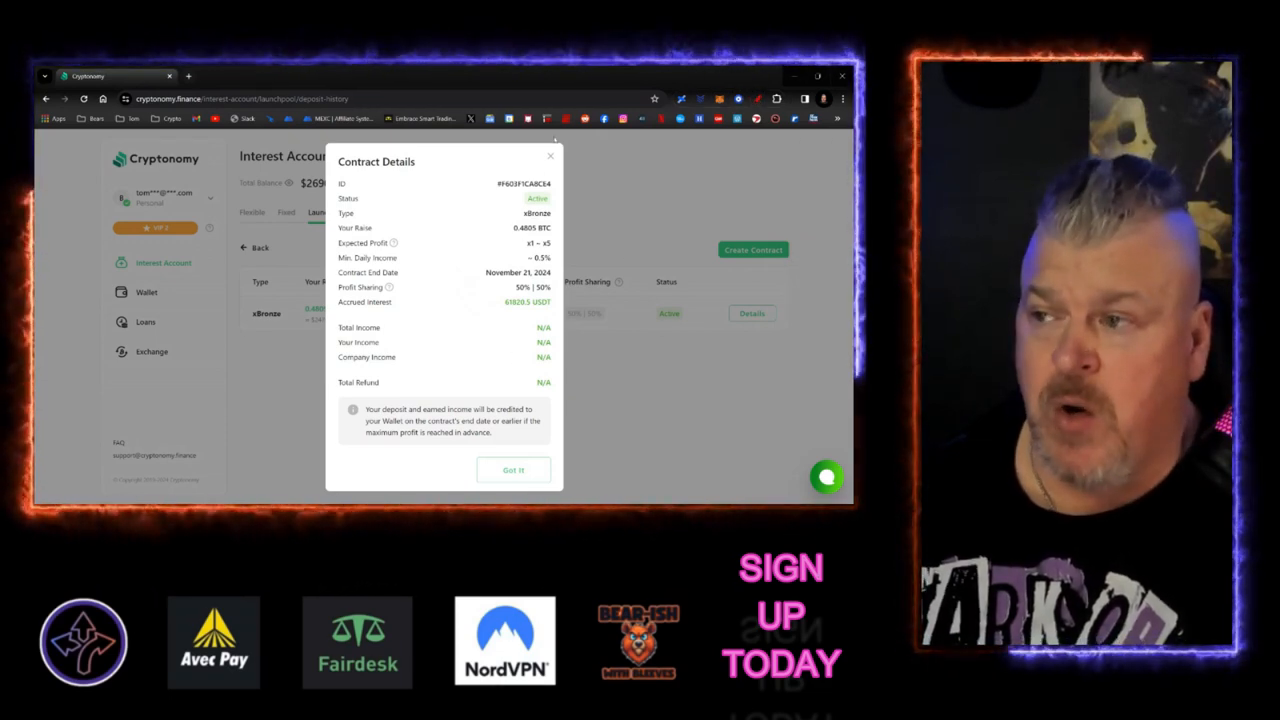
Dismiss the Contract Details popup with Got it on the Interest Account page.
left_click(512, 470)
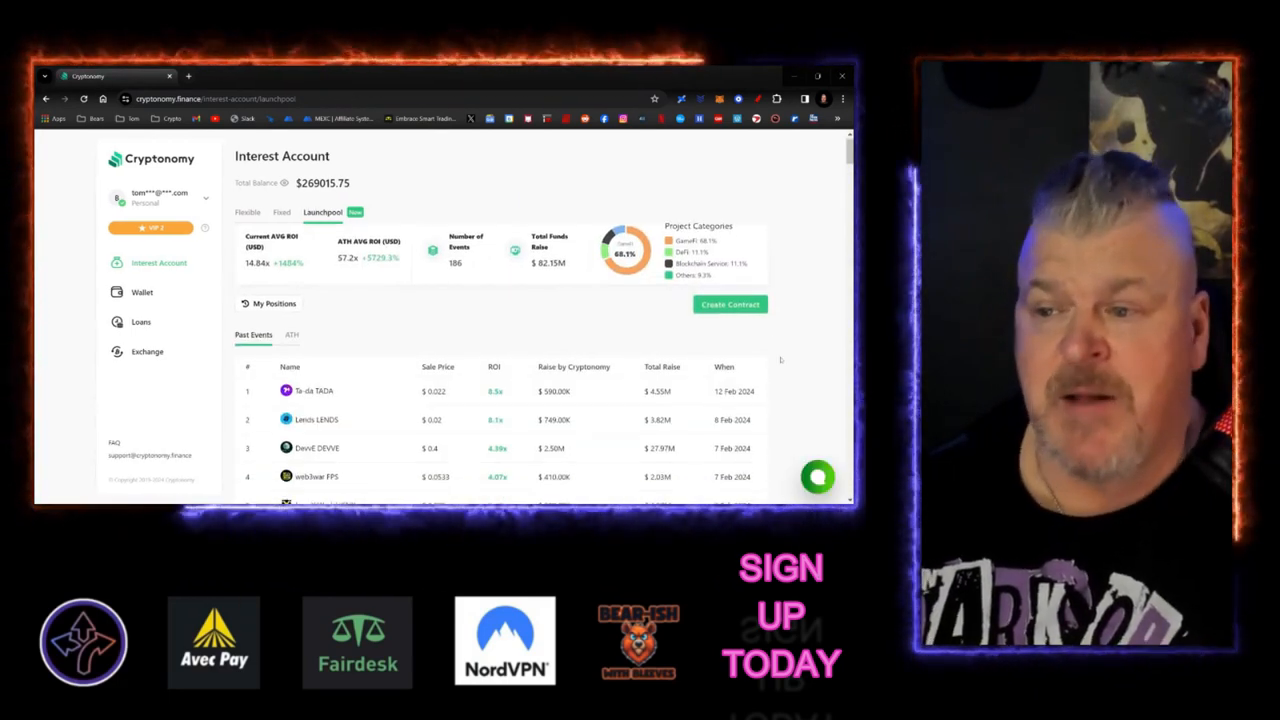
scroll("down", 3)
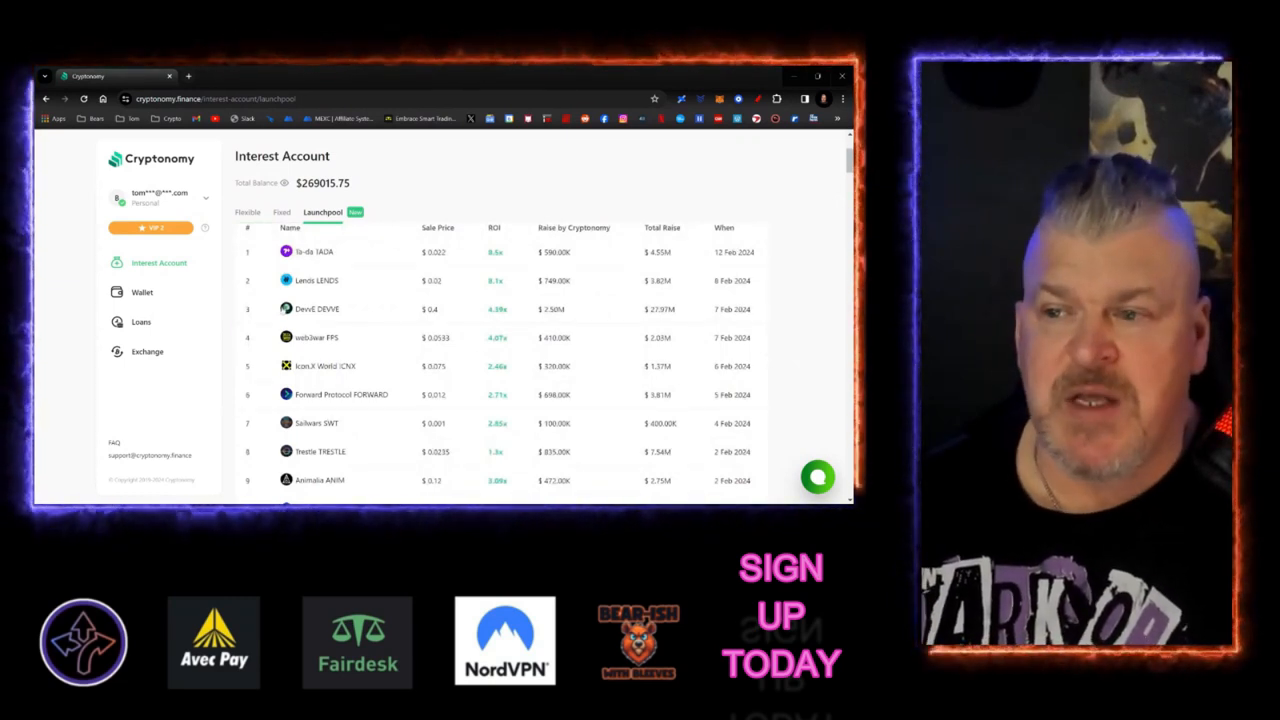
scroll("down", 3)
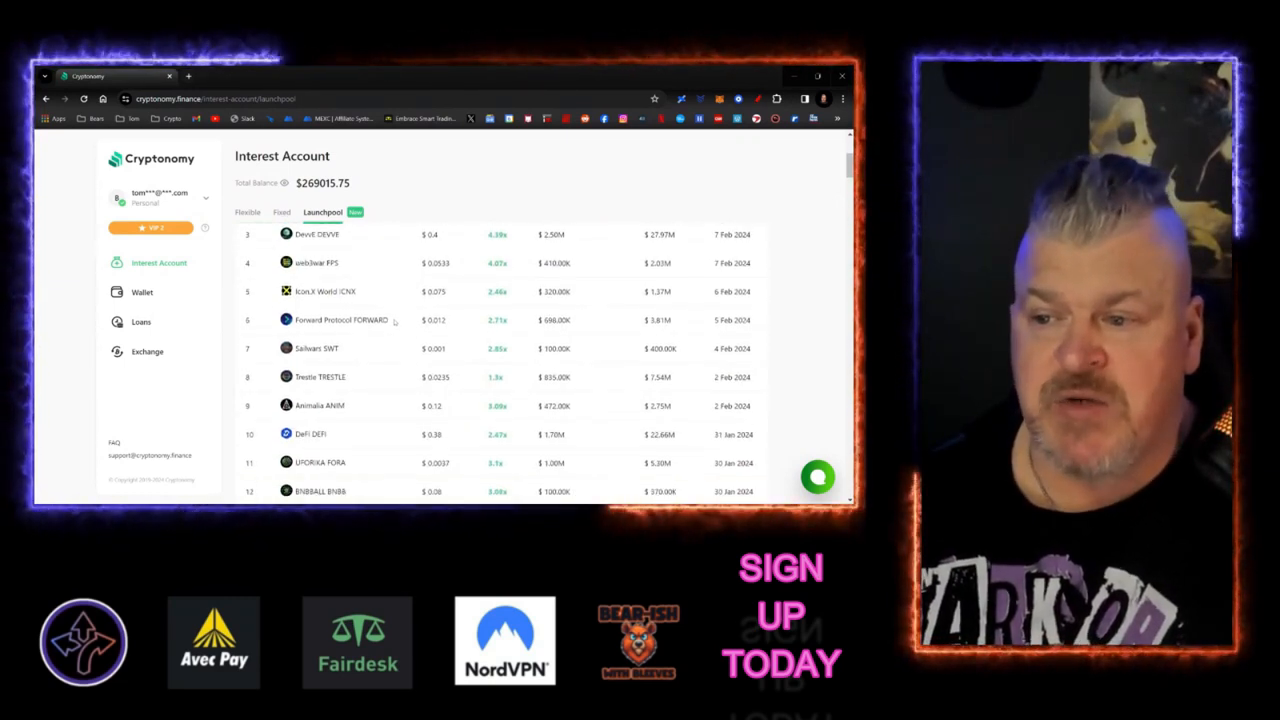
scroll("down", 3)
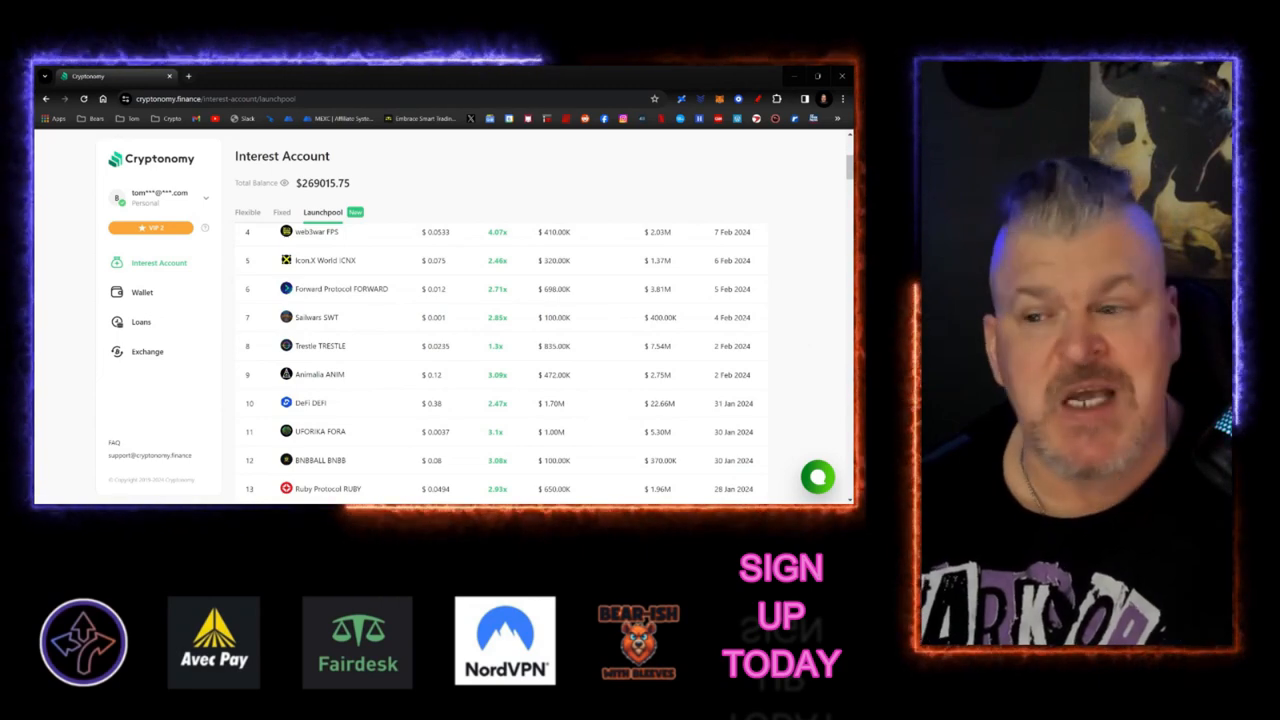
scroll("down", 3)
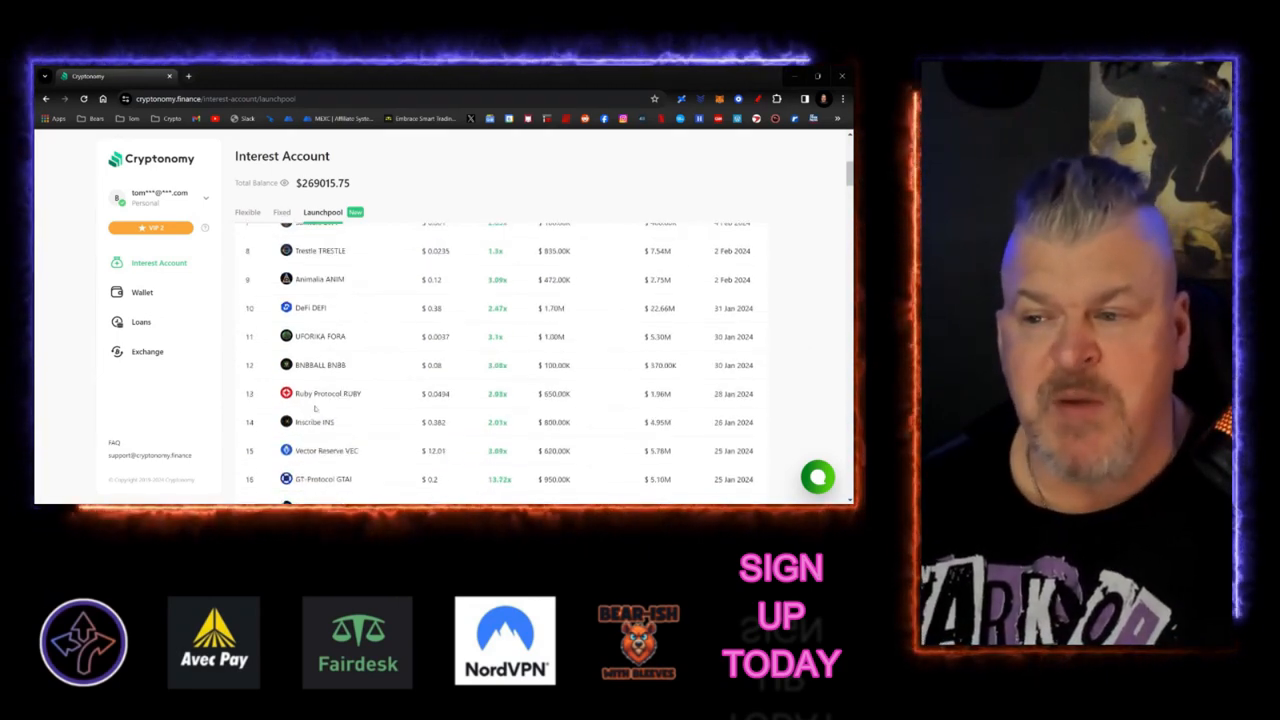
scroll("down", 3)
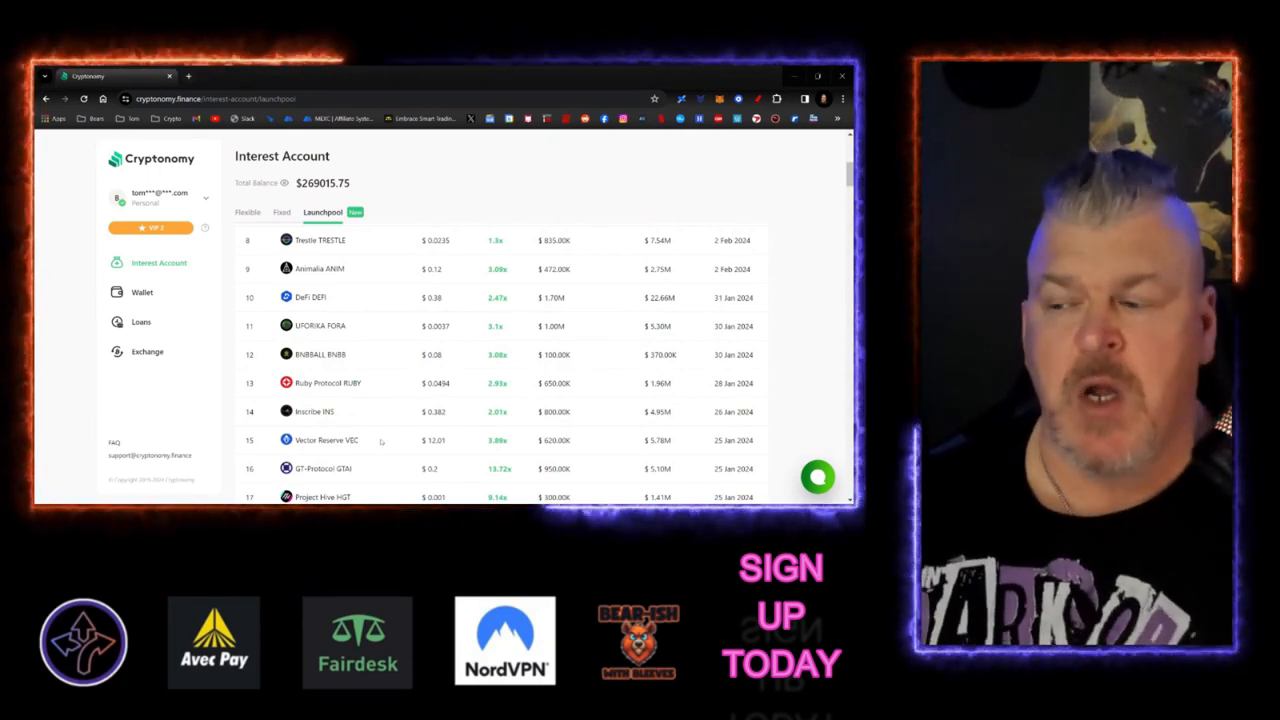
scroll("up", 3)
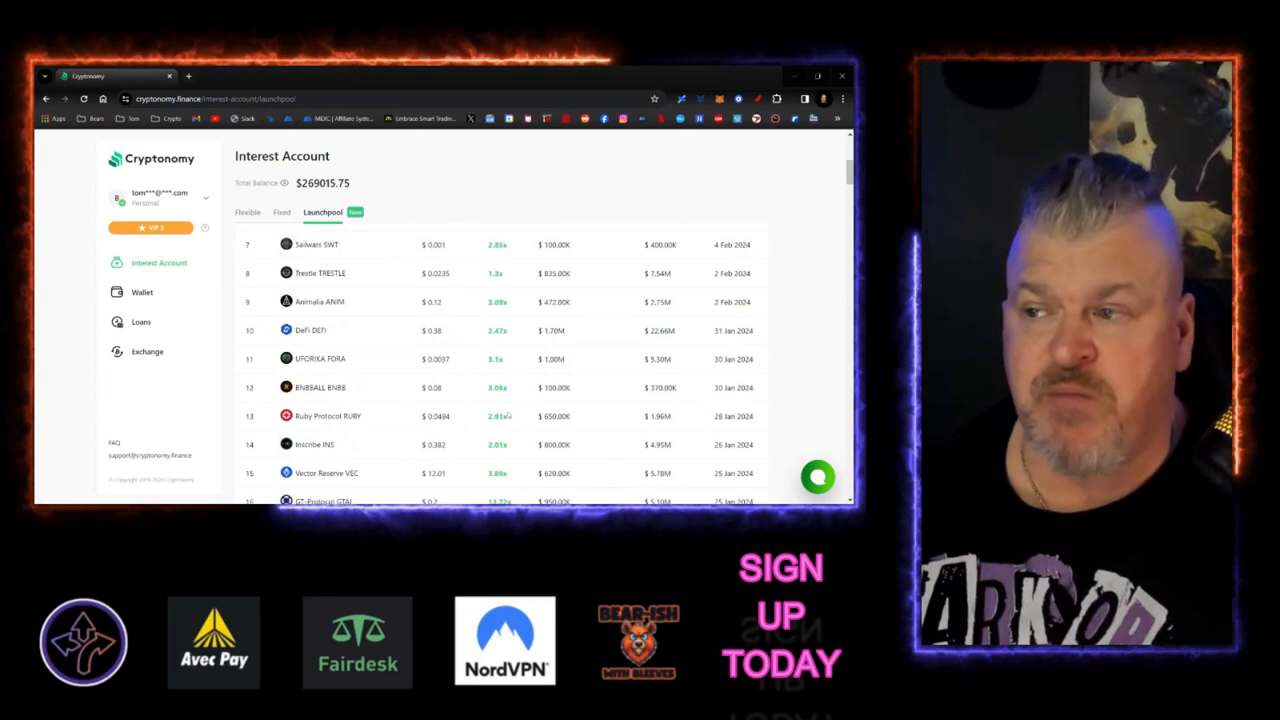
scroll("up", 3)
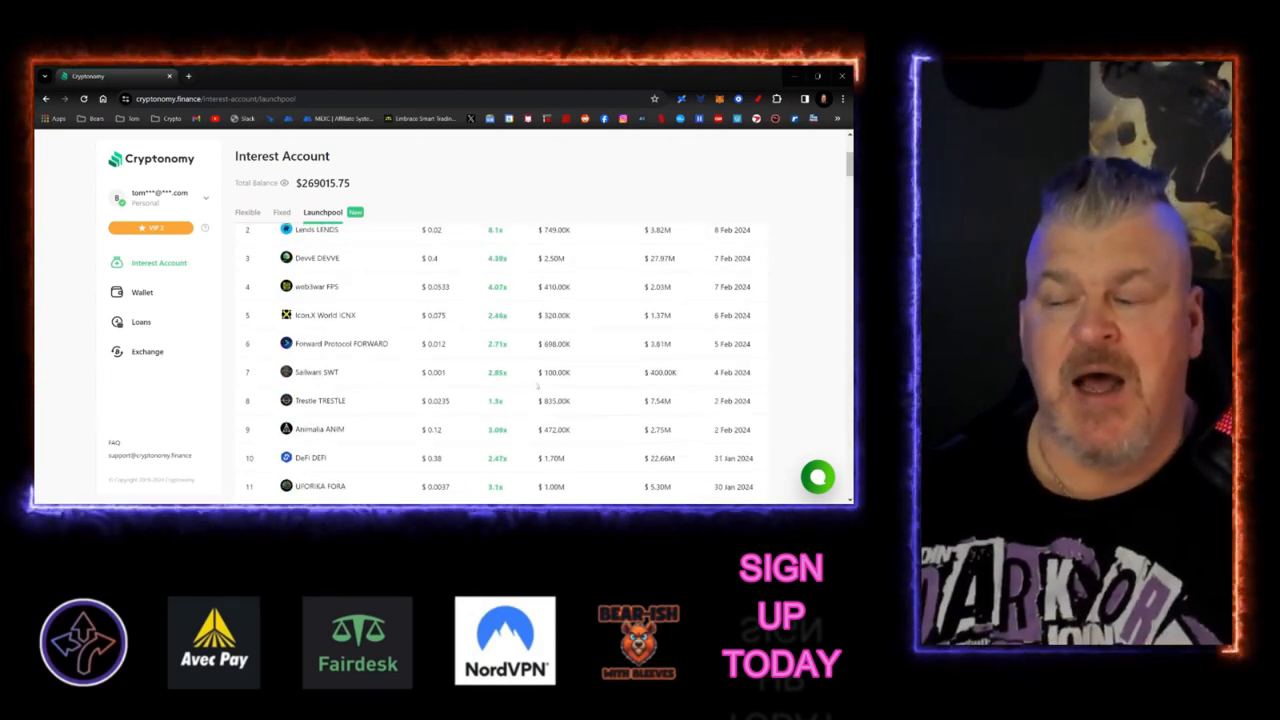
scroll("up", 3)
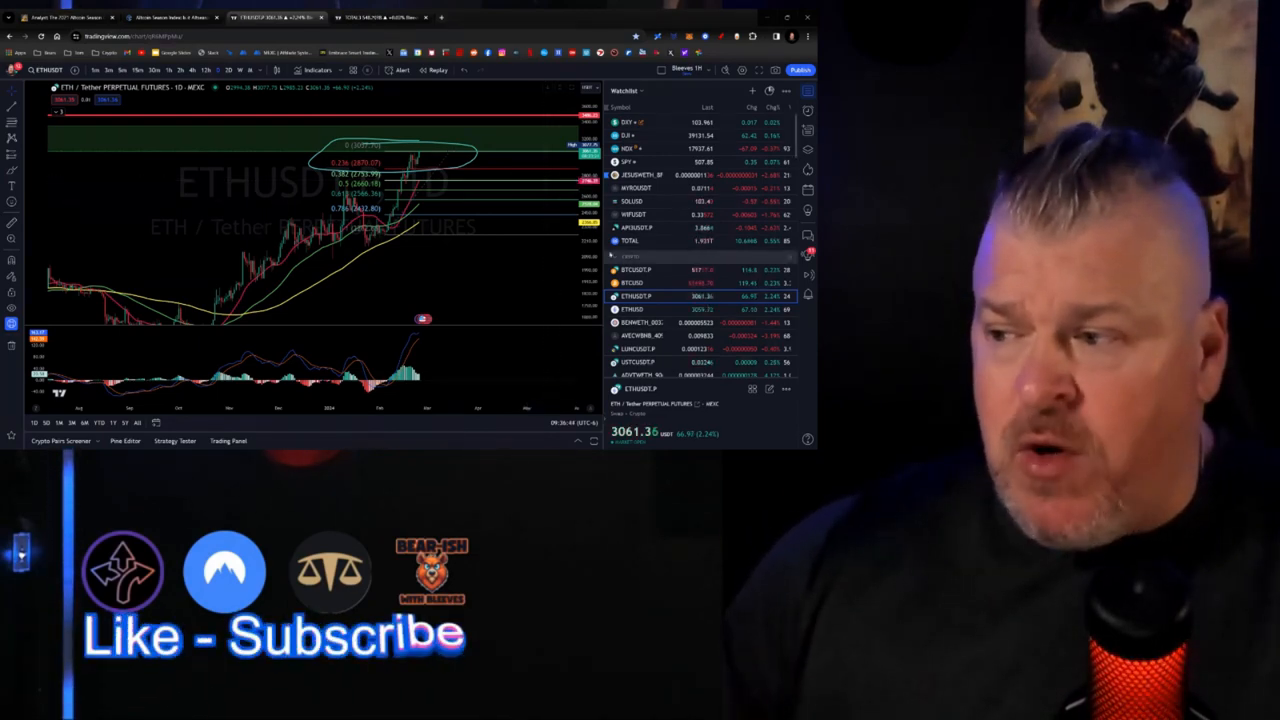
Load the TOTAL3 market cap chart (excluding BTC and ETH) from the watchlist.
left_click(636, 268)
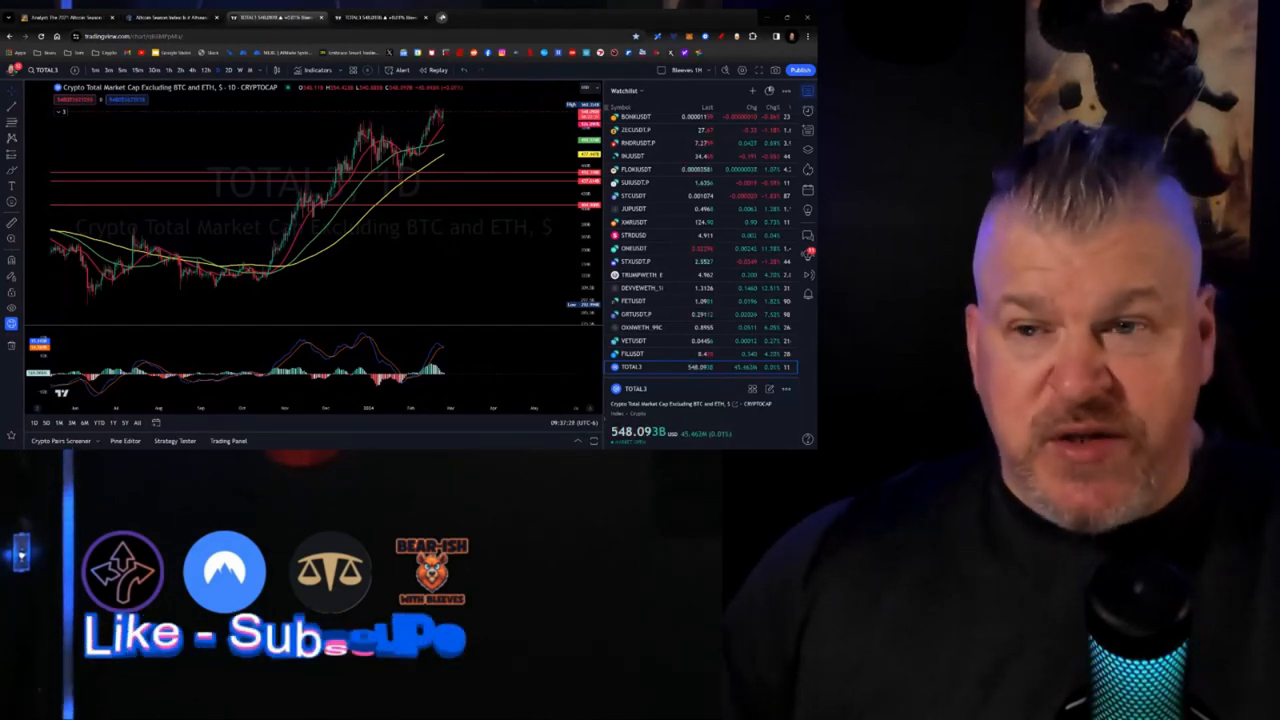
Switch to the CoinGecko 'Bteeves Restart' portfolio page.
left_click(488, 16)
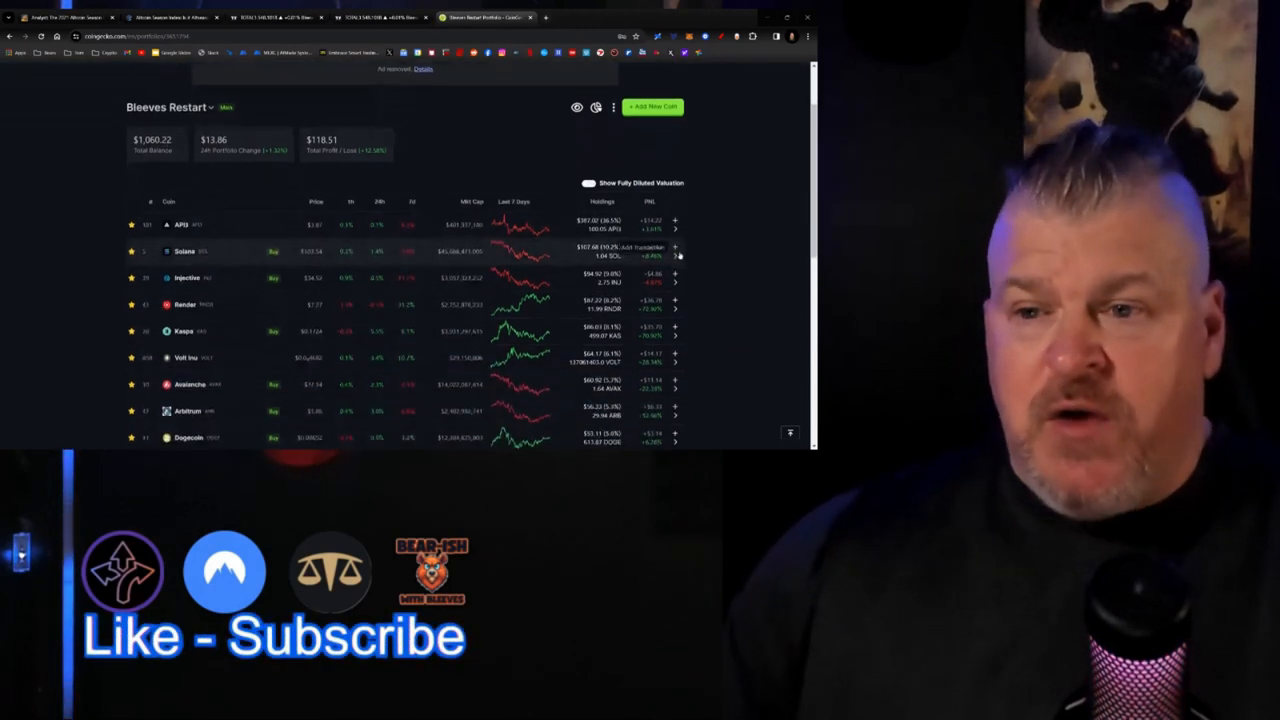
Scroll through the CoinGecko portfolio holdings table.
scroll("down", 3)
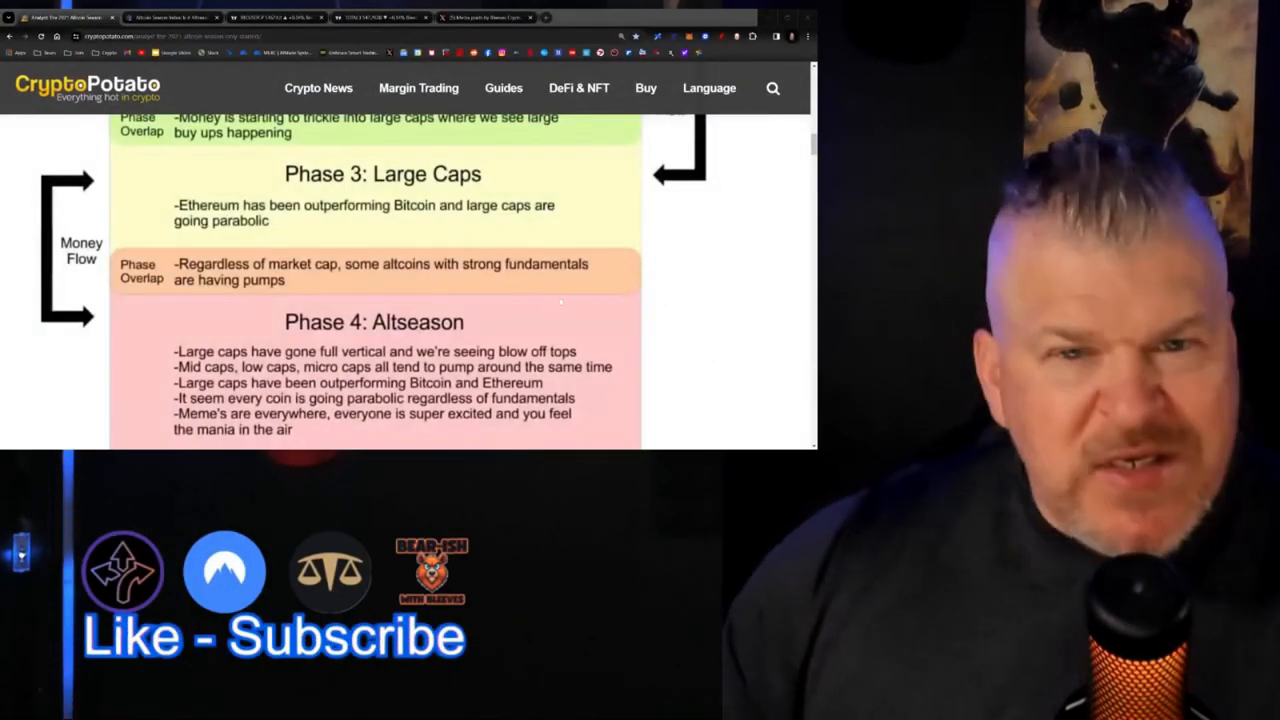
Scroll to Phase 4: Altseason, glance at the Altcoin Season Index, then return to the BTCUSDT.P chart.
scroll("down", 3)
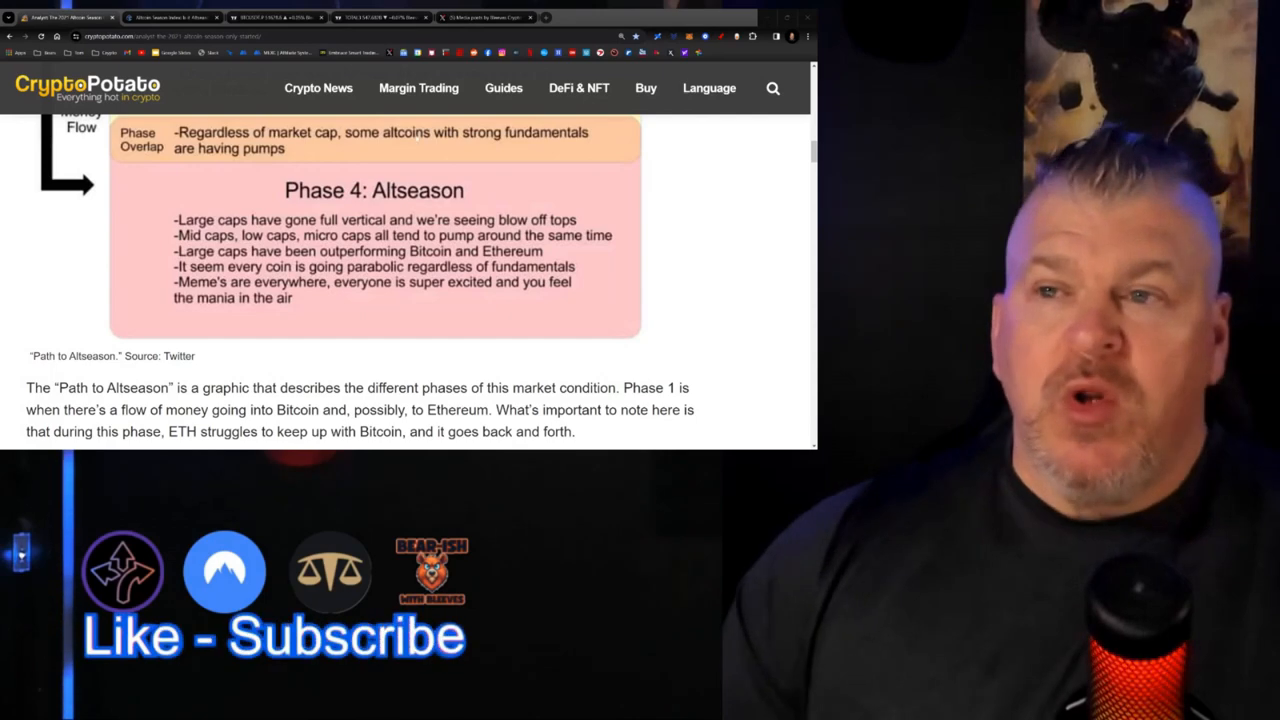
left_click(170, 16)
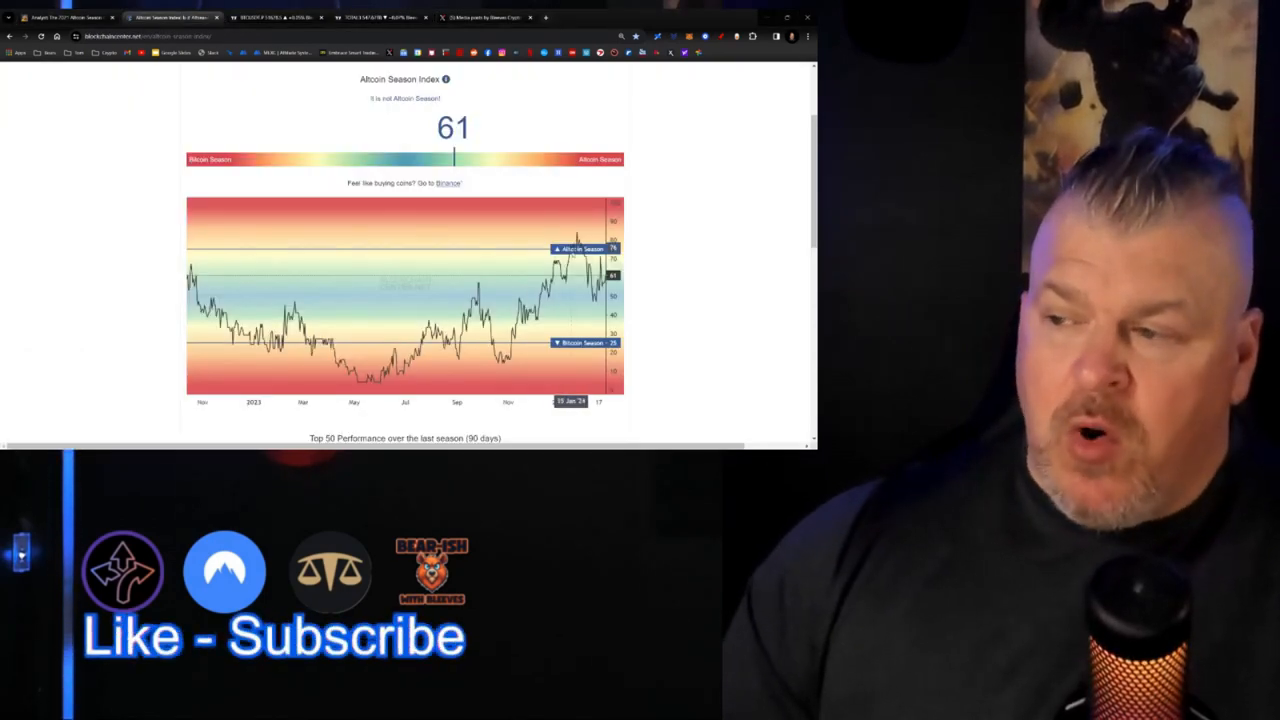
left_click(276, 16)
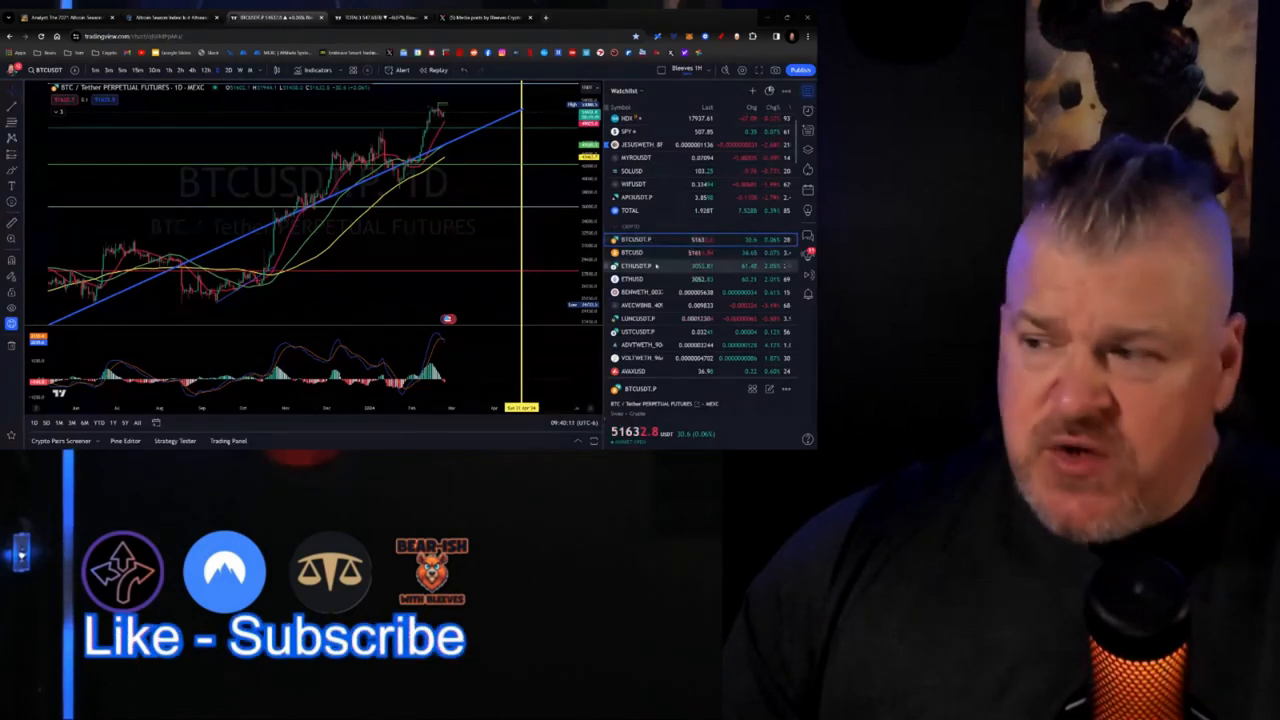
View the ETHUSDT perpetual chart, then load the ETHBTC daily chart from the watchlist.
left_click(632, 278)
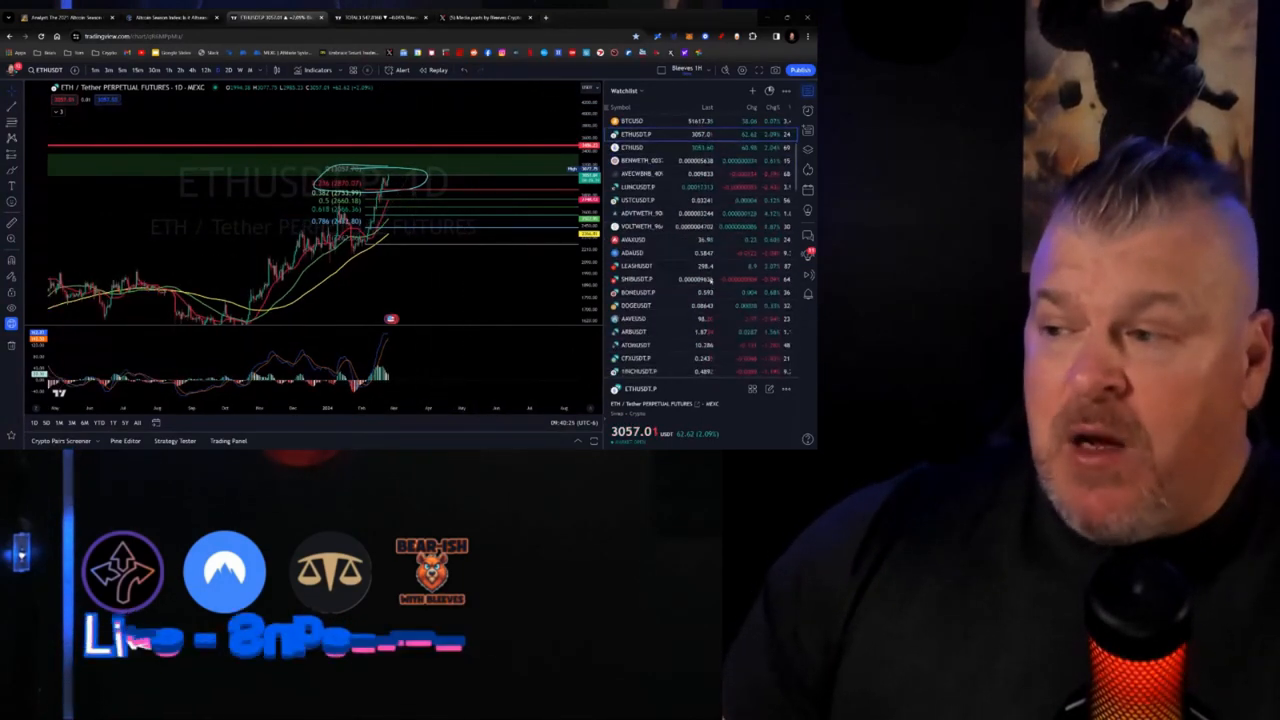
scroll("down", 3)
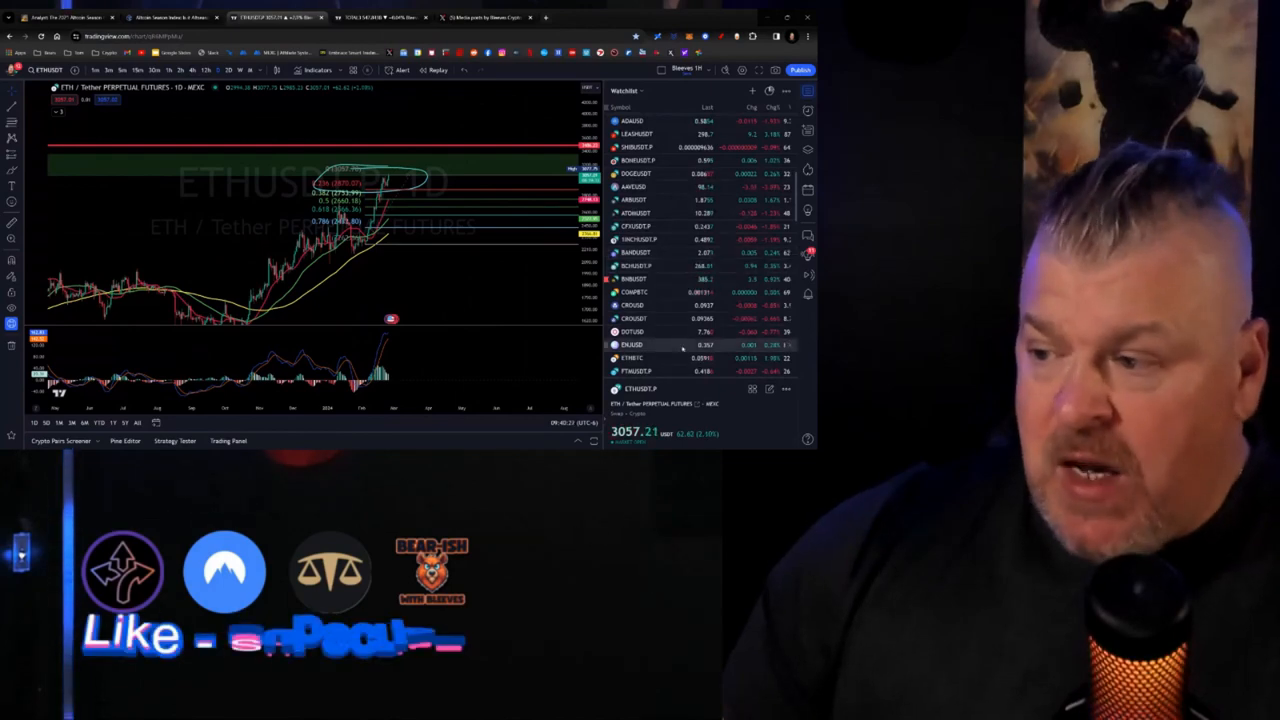
left_click(632, 358)
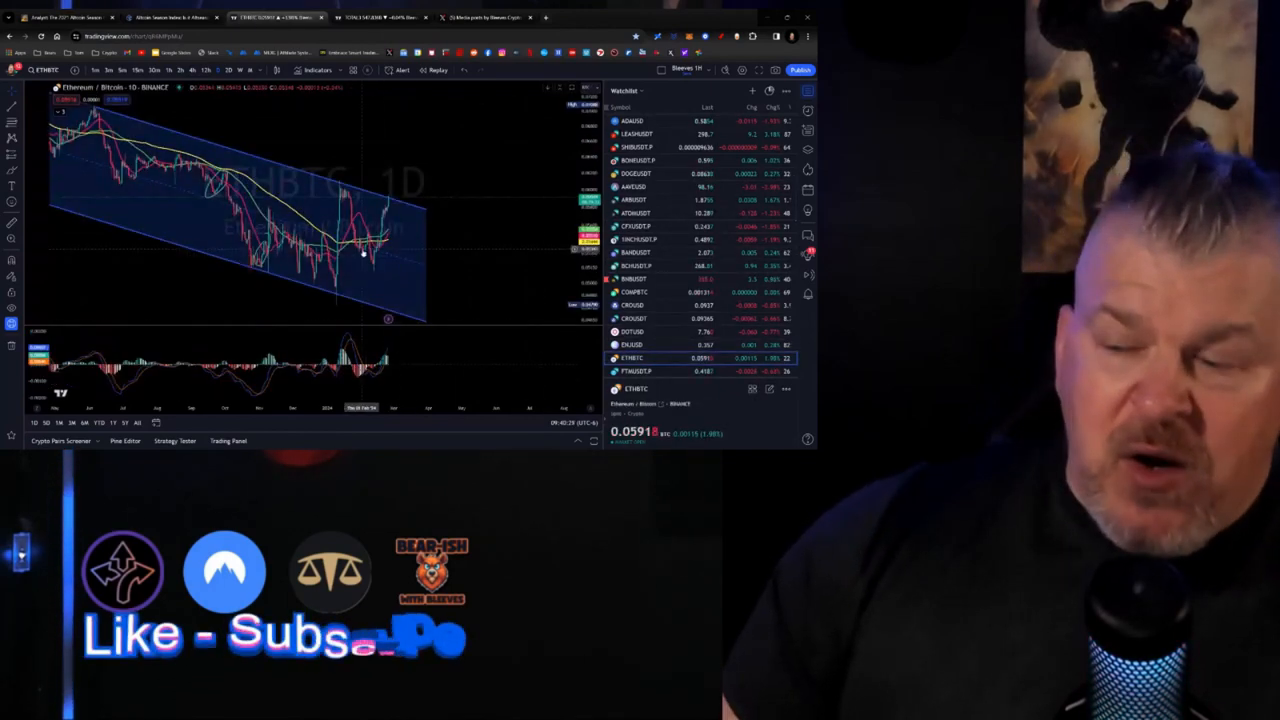